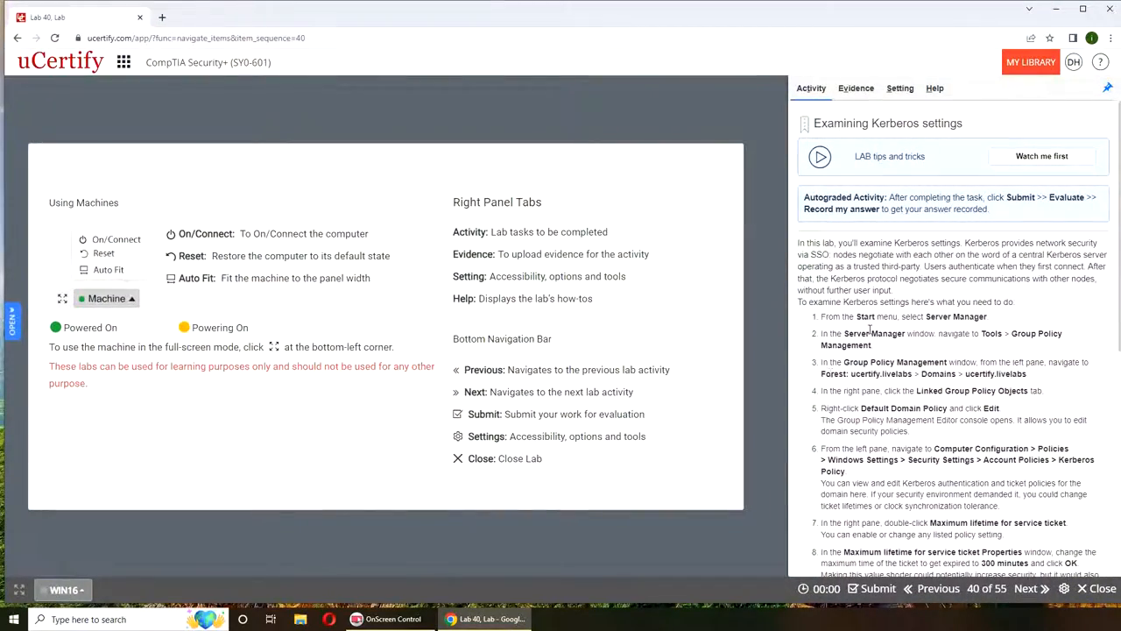
Scroll the WIN16 lab desktop to bring the Start menu's Server Manager into view
scroll("down", 3)
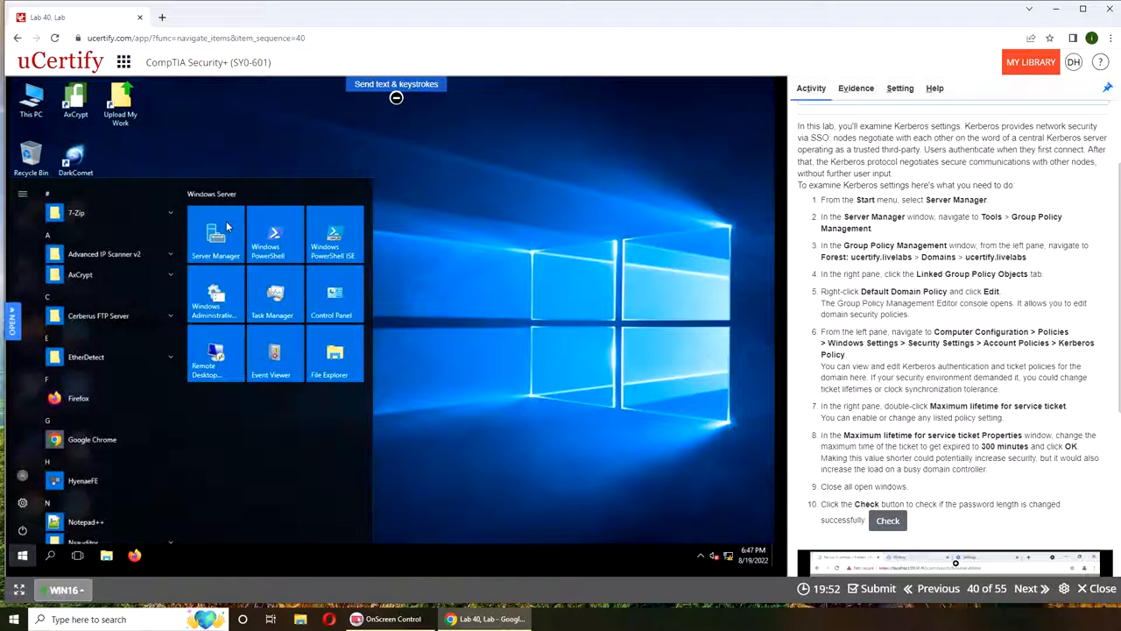
Launch Server Manager and choose Group Policy Management from its Tools menu
left_click(215, 234)
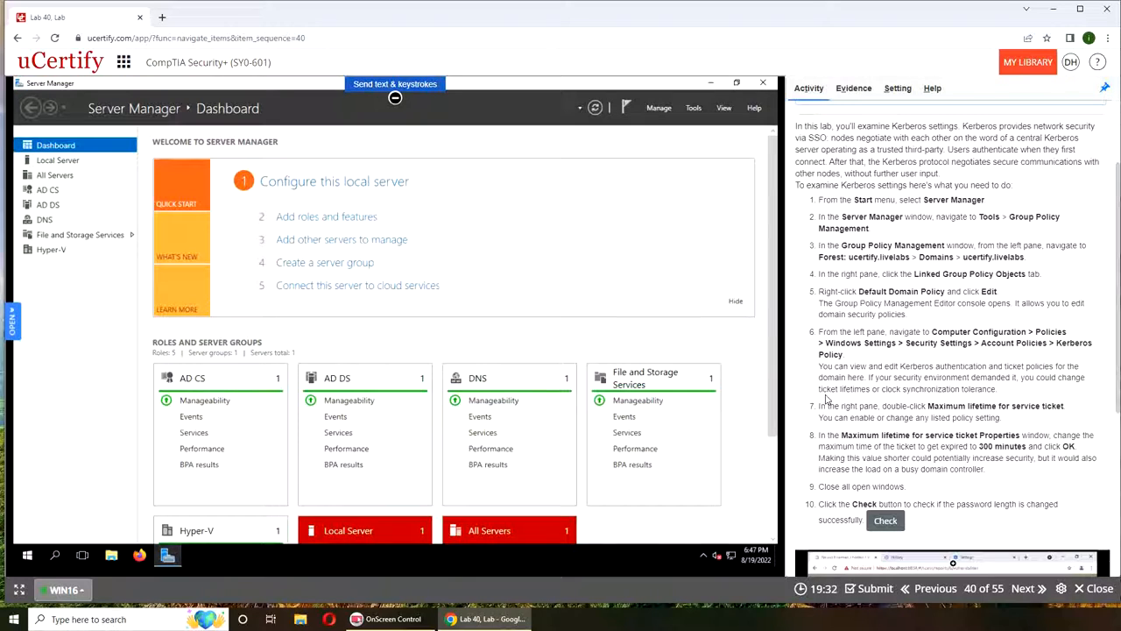
mouse_move(1037, 233)
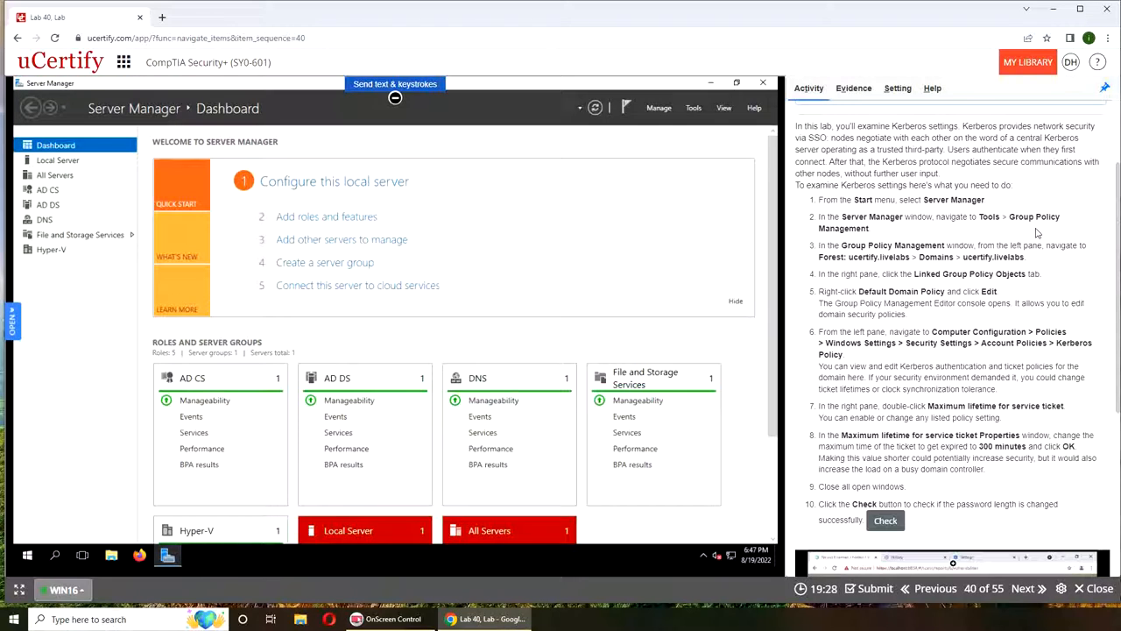
mouse_move(156, 216)
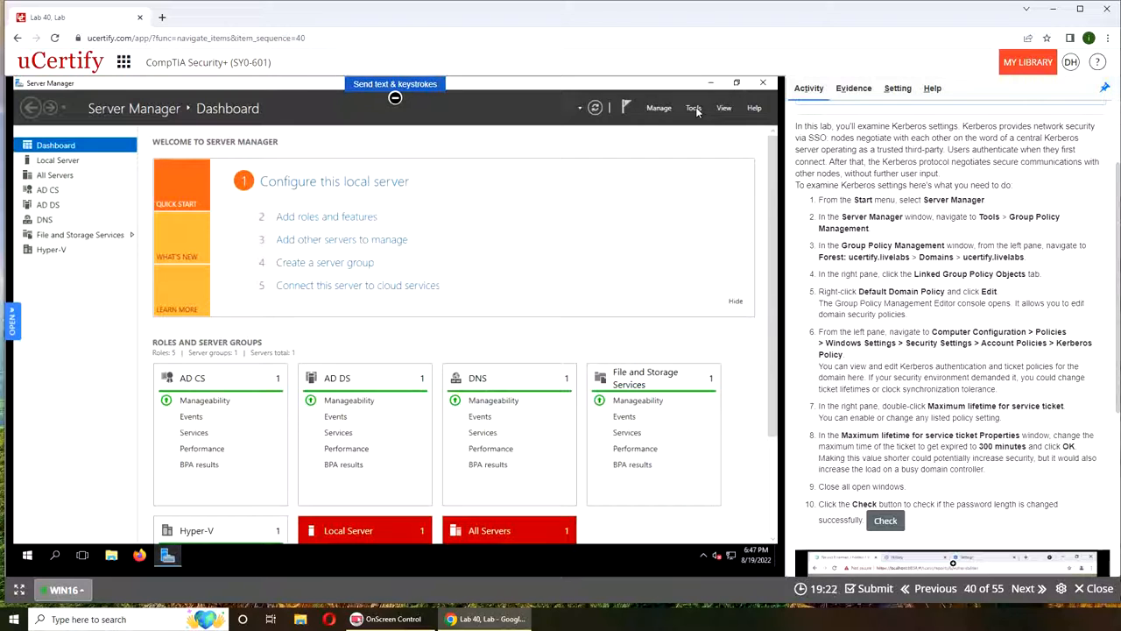
left_click(692, 108)
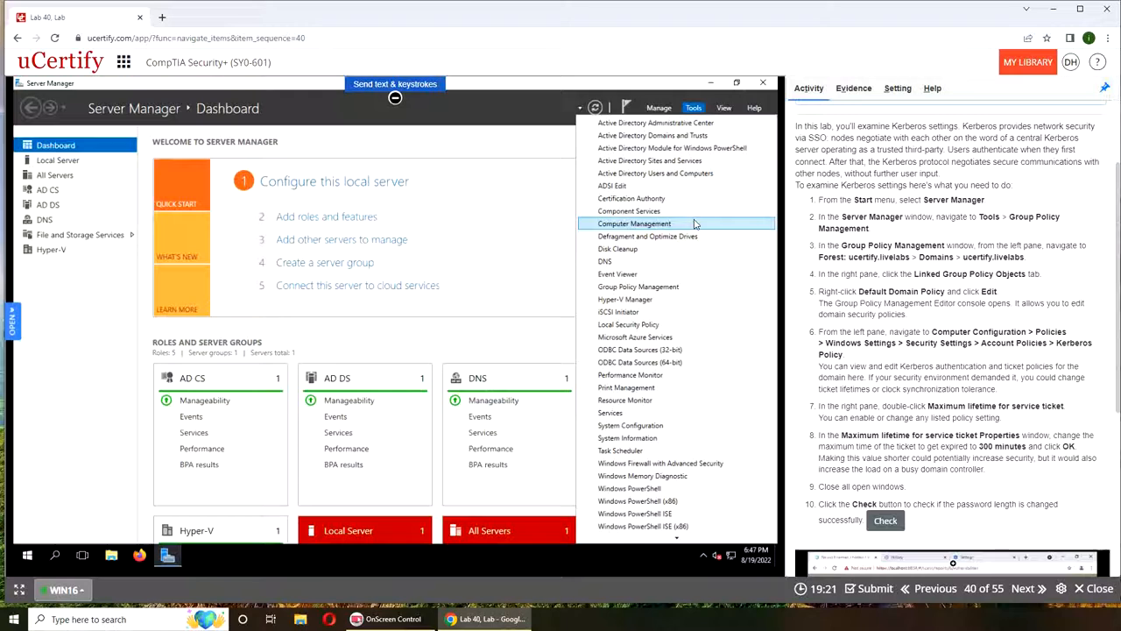
mouse_move(637, 286)
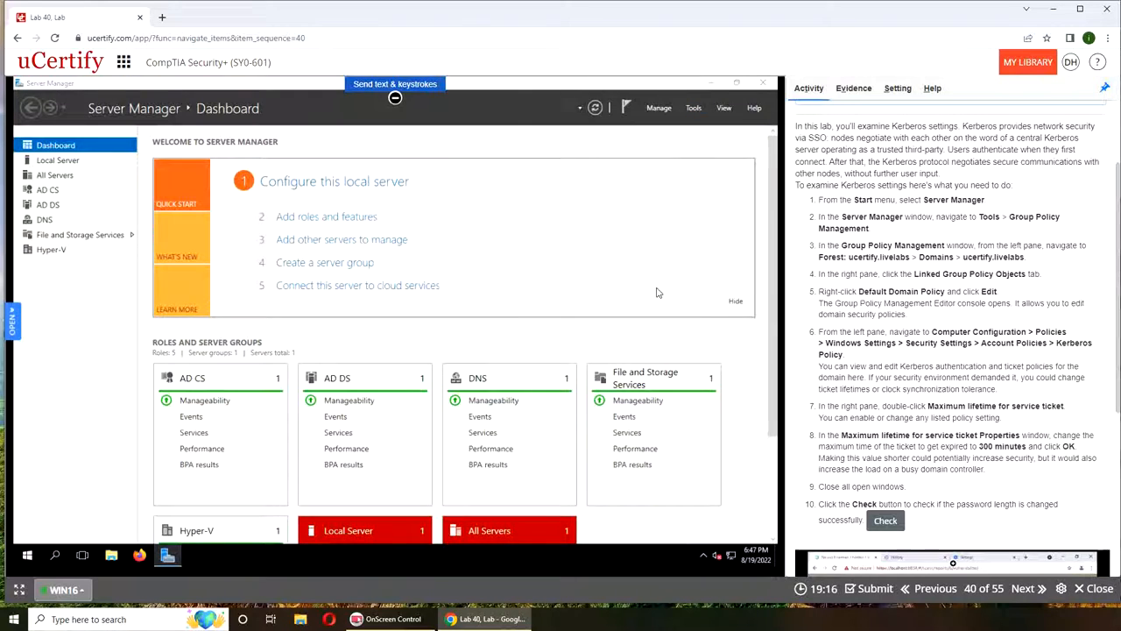
left_click(692, 107)
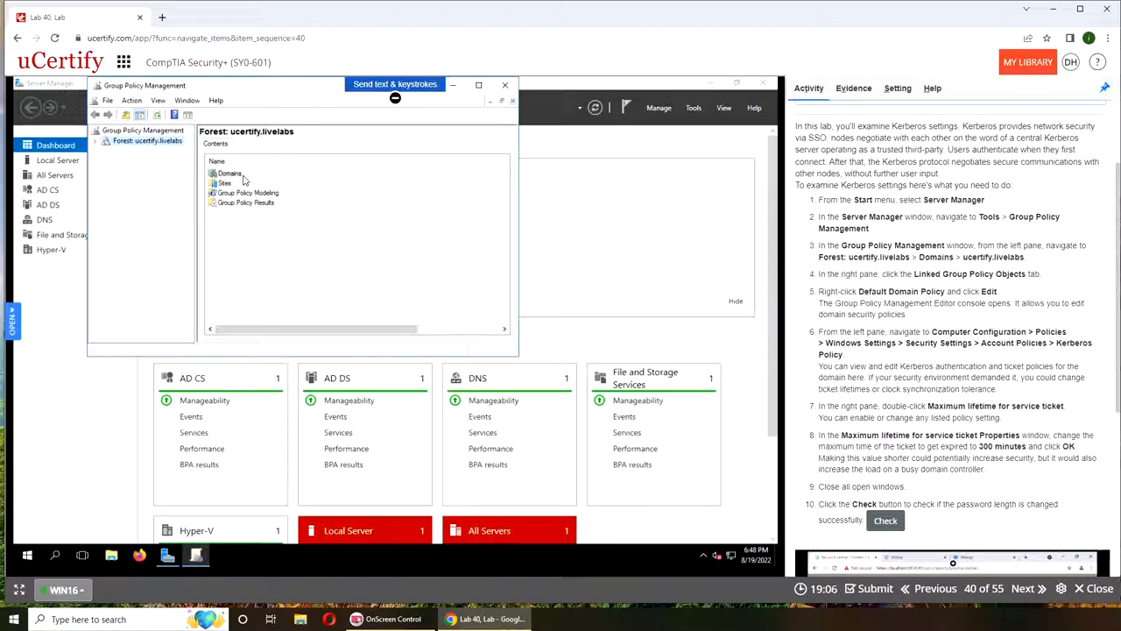
Expand Domains > ucertify.livelabs and show its linked Default Domain Policy
left_click(230, 173)
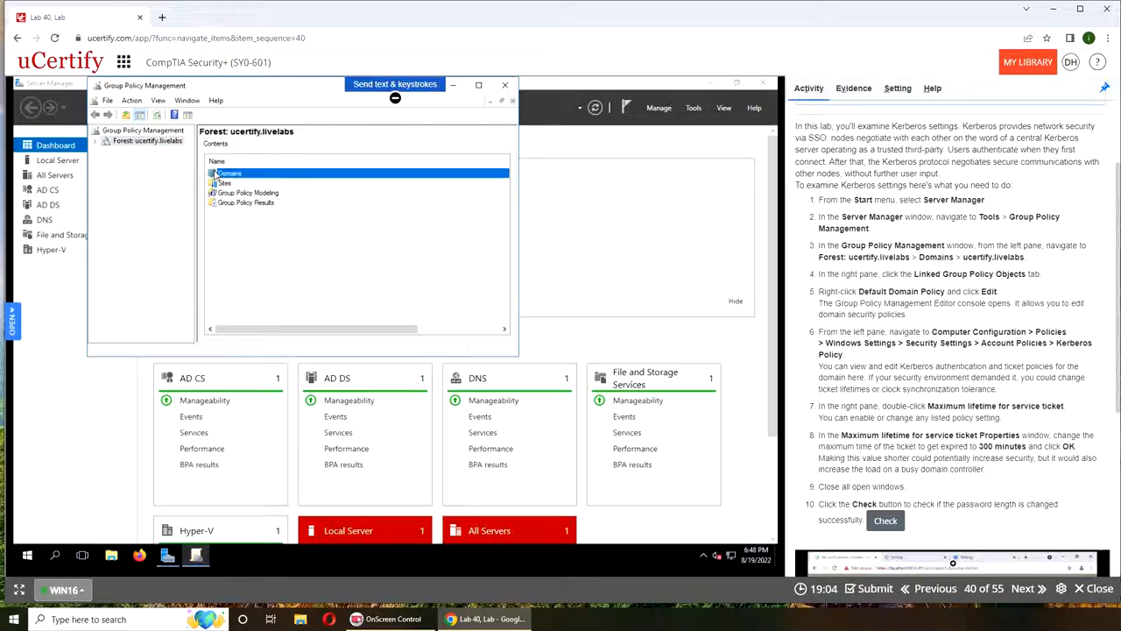
left_click(158, 161)
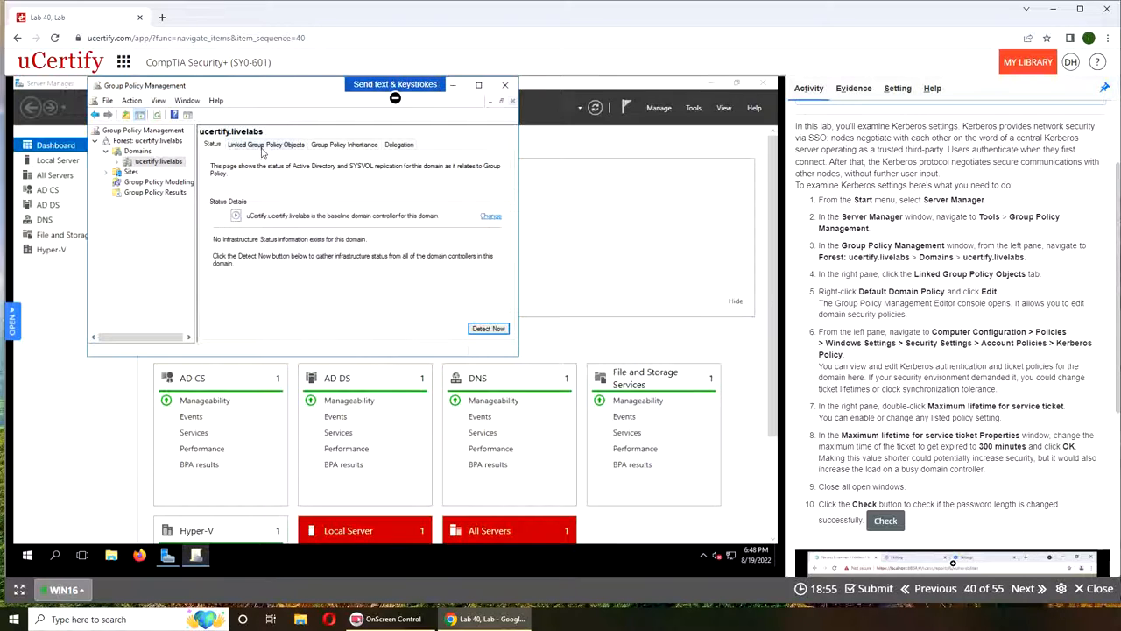
left_click(265, 143)
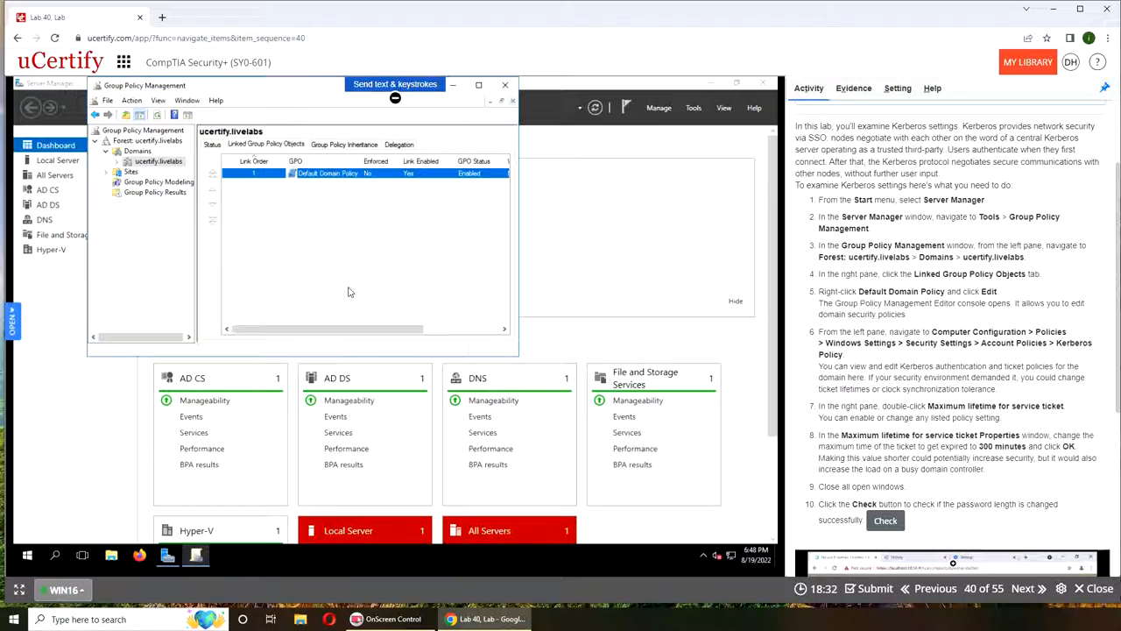
mouse_move(460, 215)
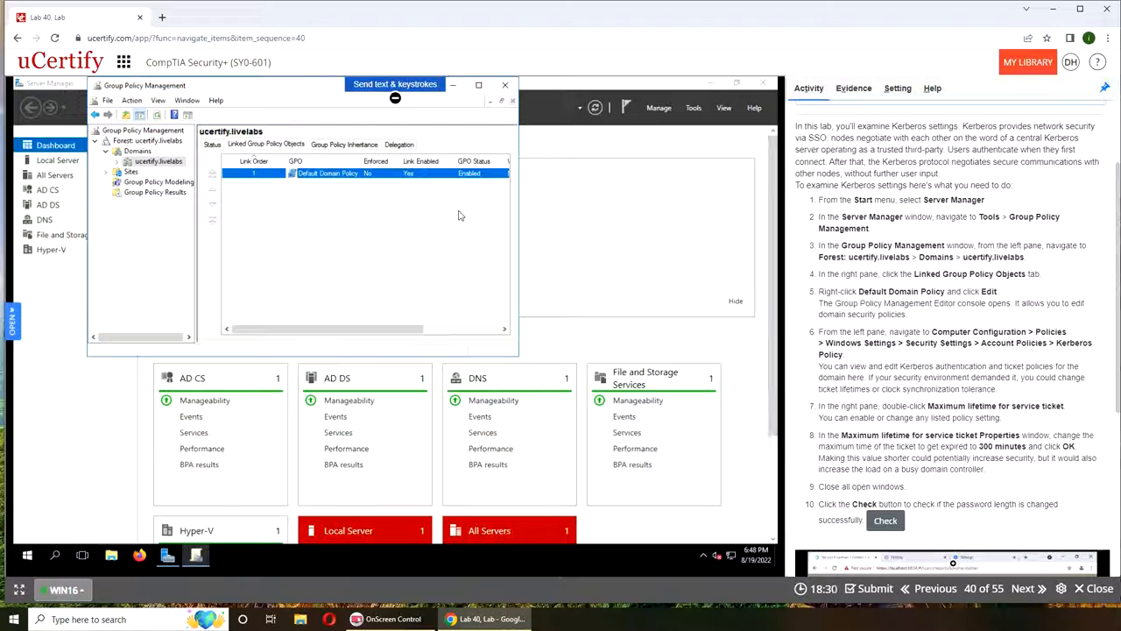
mouse_move(438, 221)
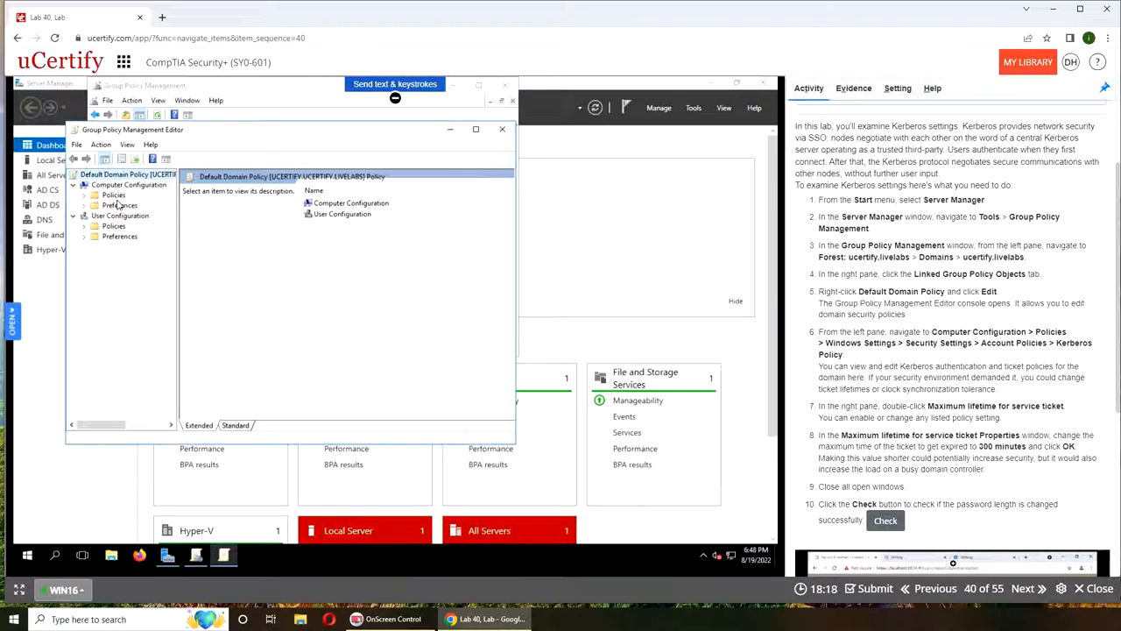
Expand Computer Configuration down through Account Policies and select Kerberos Policy
left_click(85, 194)
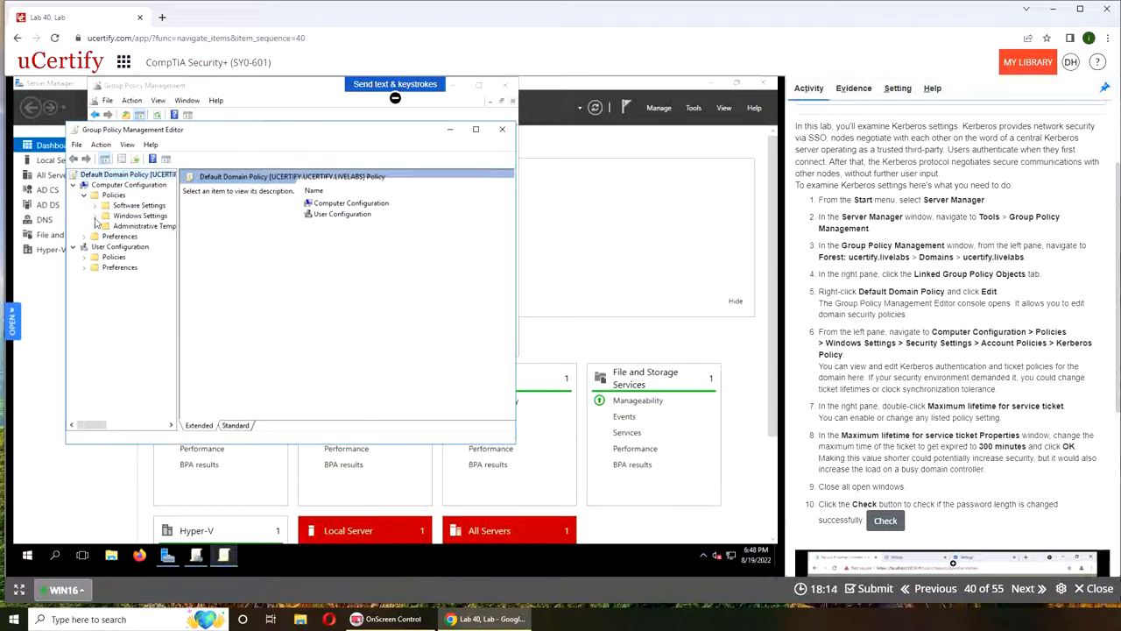
left_click(94, 215)
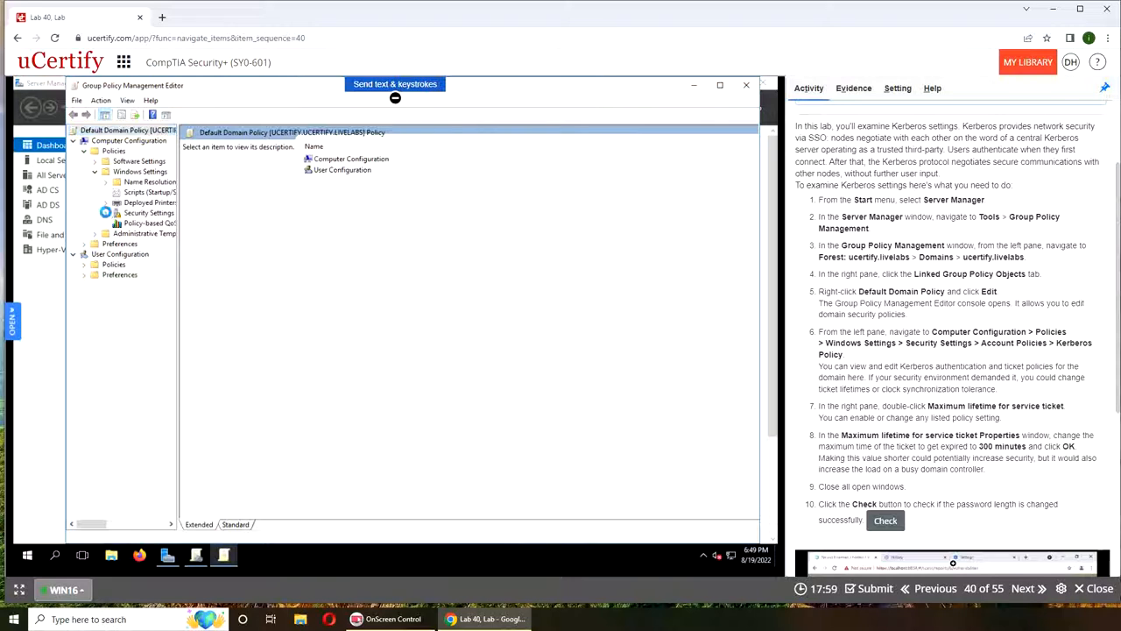
left_click(116, 213)
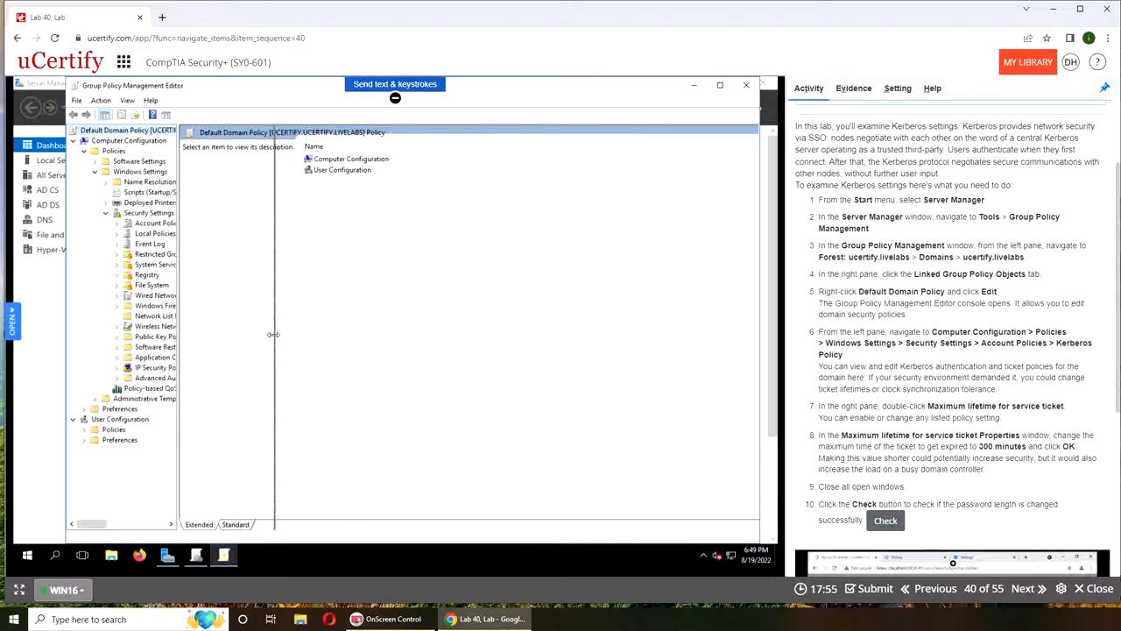
left_click_drag(273, 334, 309, 336)
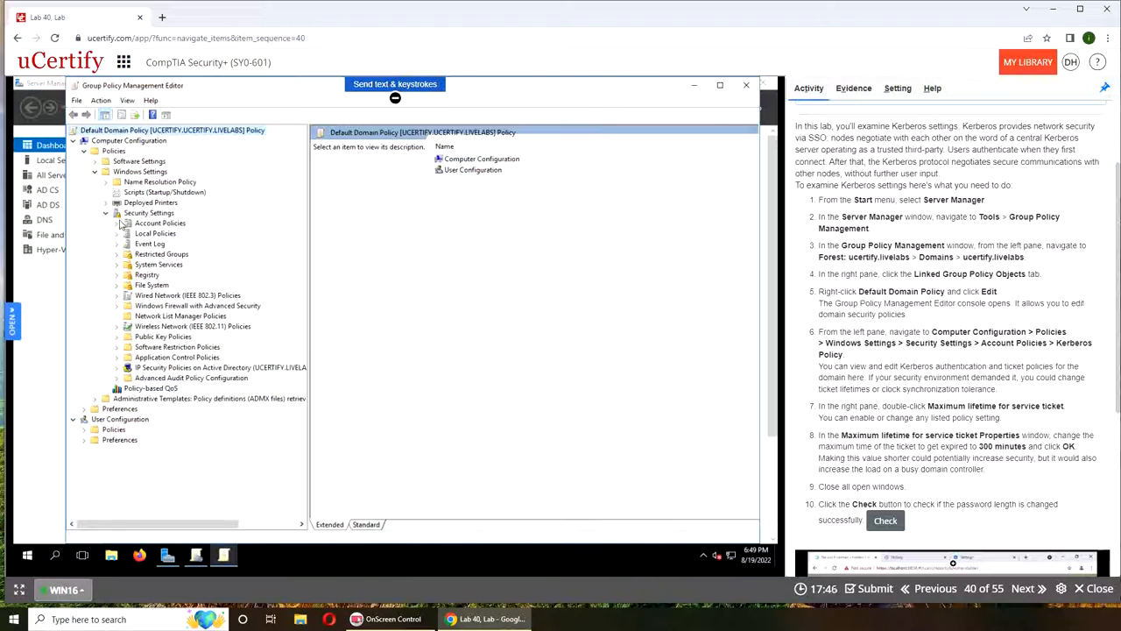
left_click(117, 222)
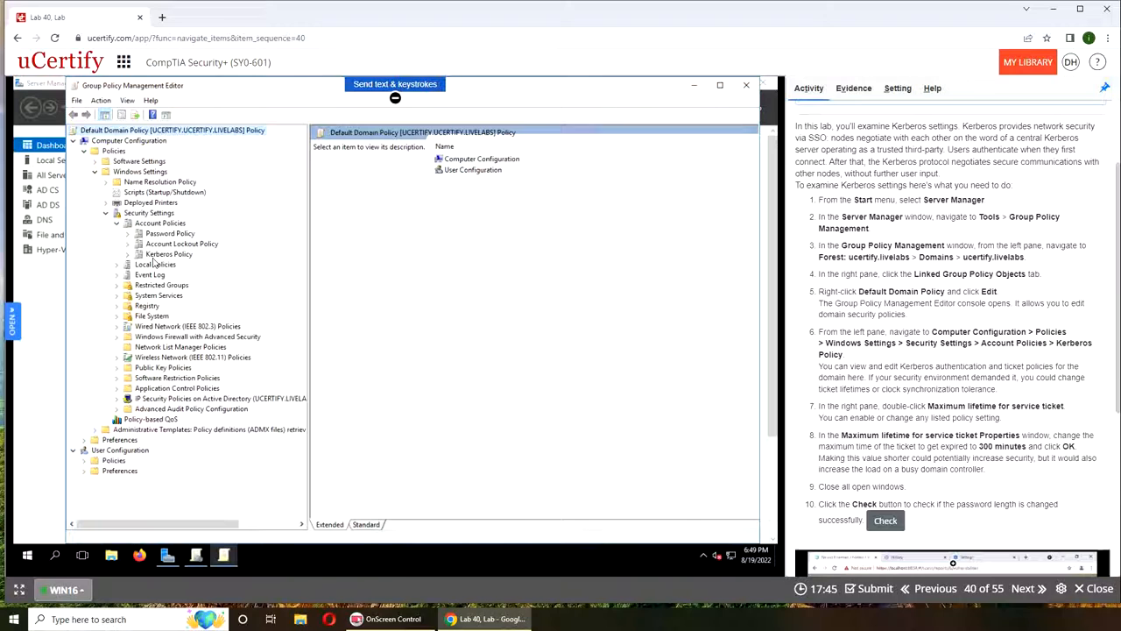
left_click(169, 254)
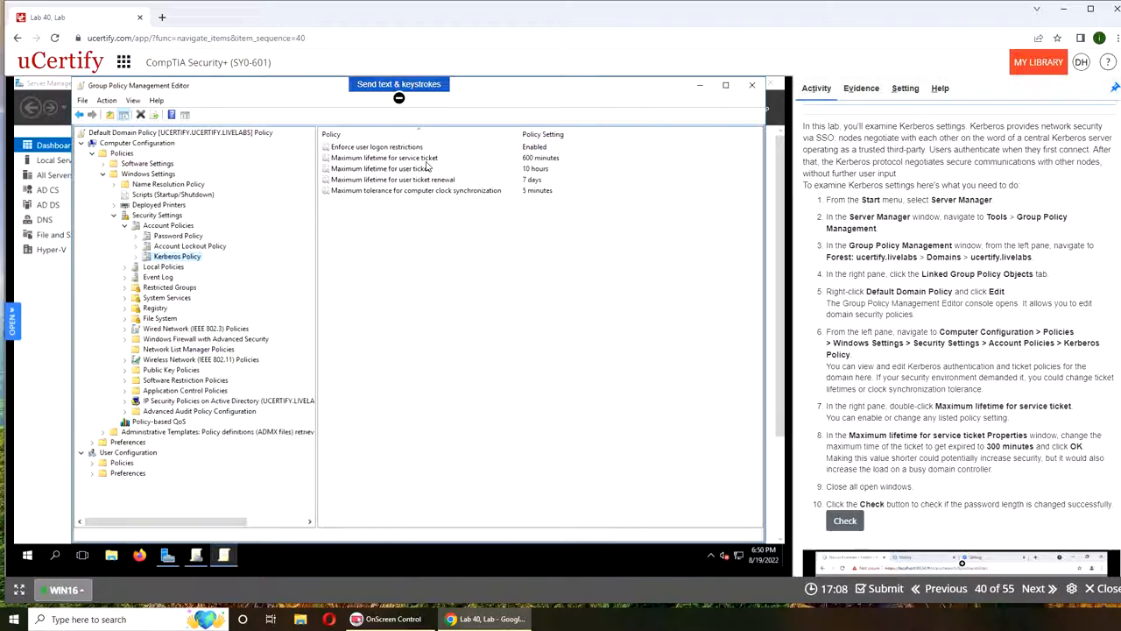
Set maximum service ticket lifetime to 1540 minutes and accept the 26-hour user ticket change
right_click(384, 158)
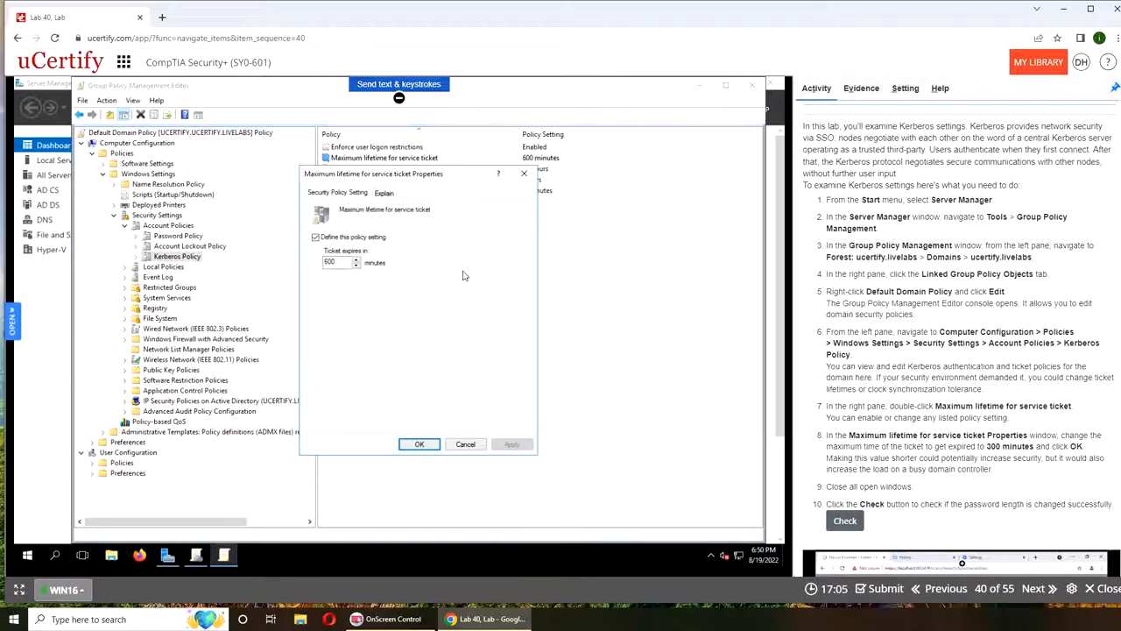
left_click(332, 263)
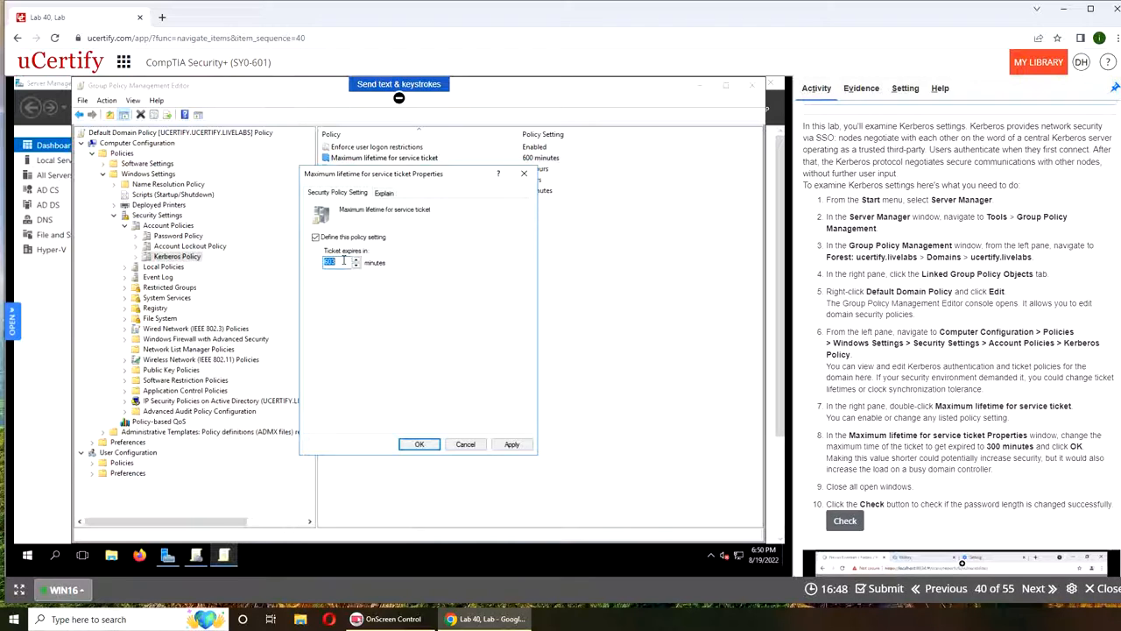
type("1540")
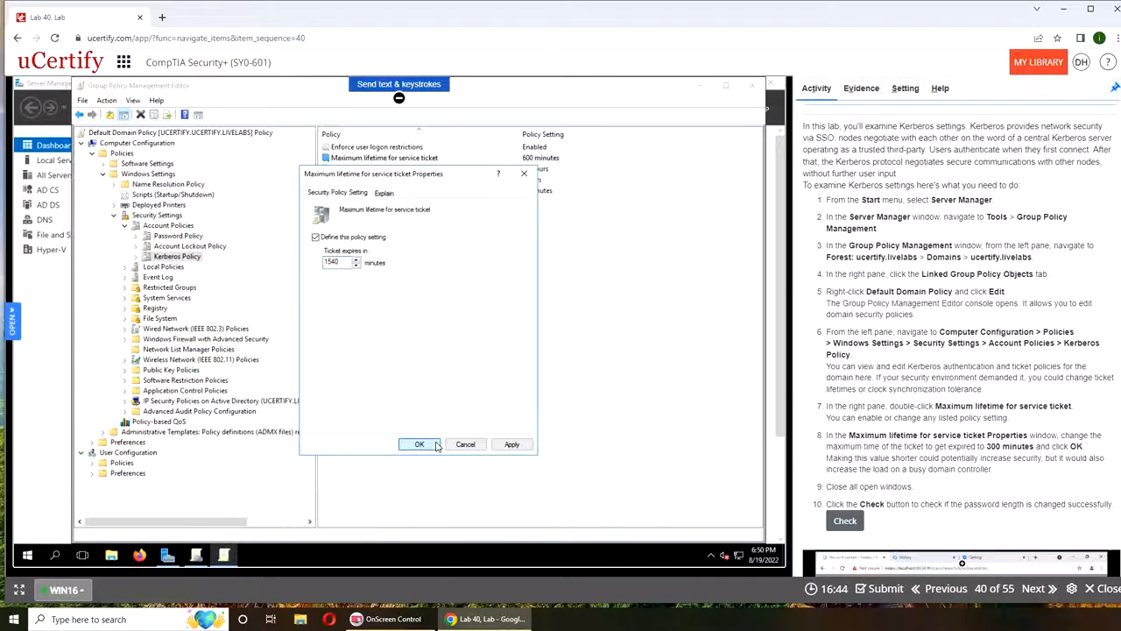
left_click(419, 444)
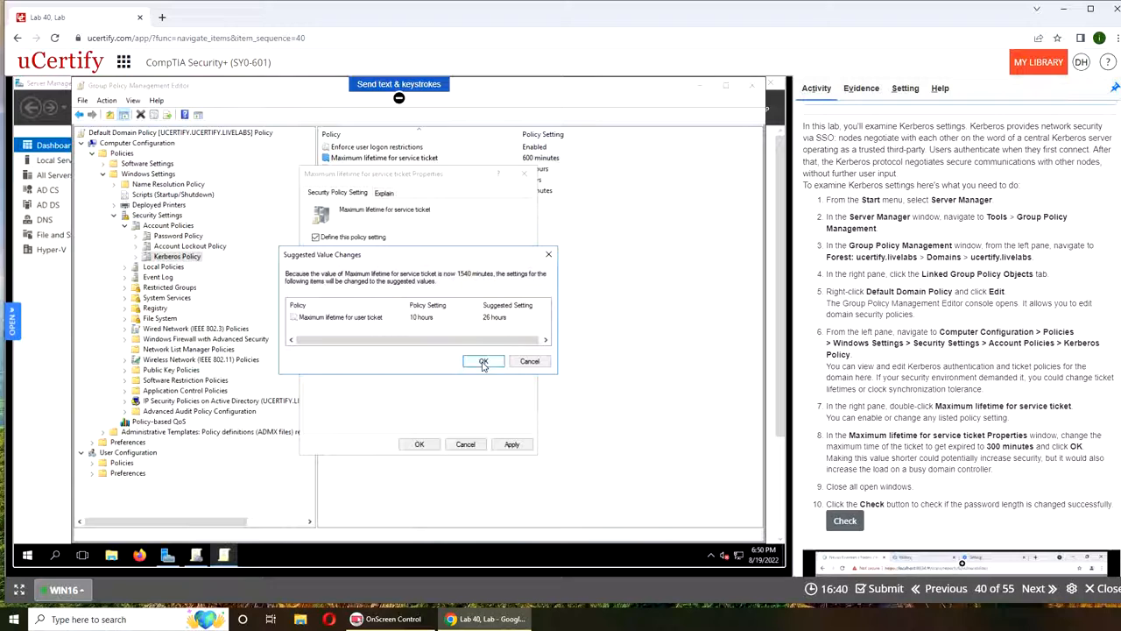
left_click(484, 361)
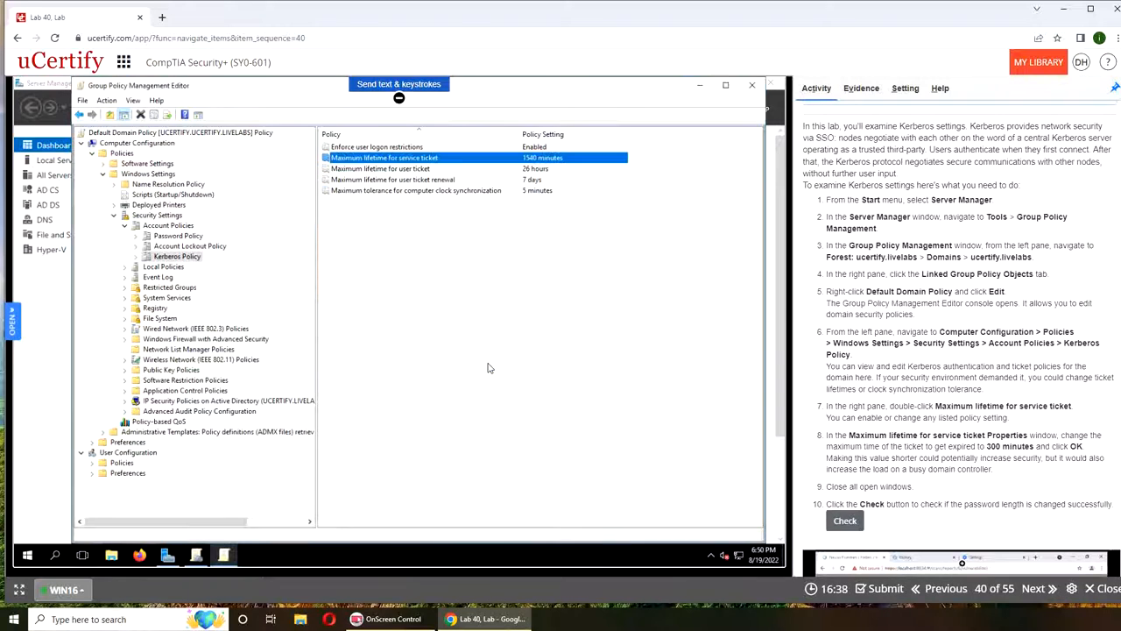
mouse_move(487, 368)
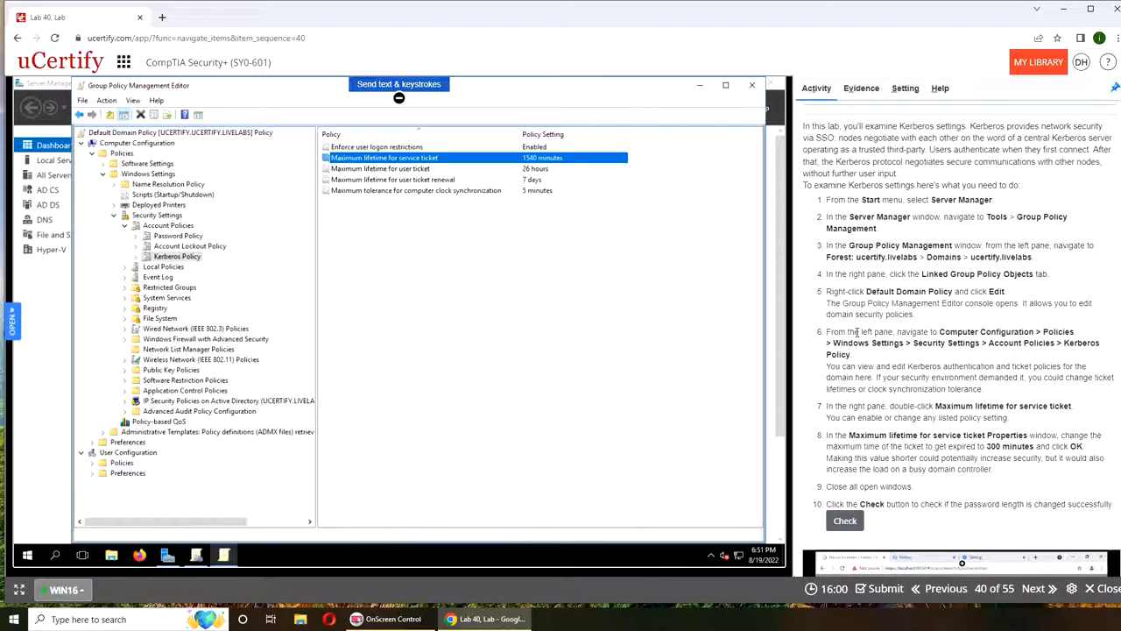
Review the user ticket lifetime and 7-day renewal lifetime Kerberos policies
scroll("down", 3)
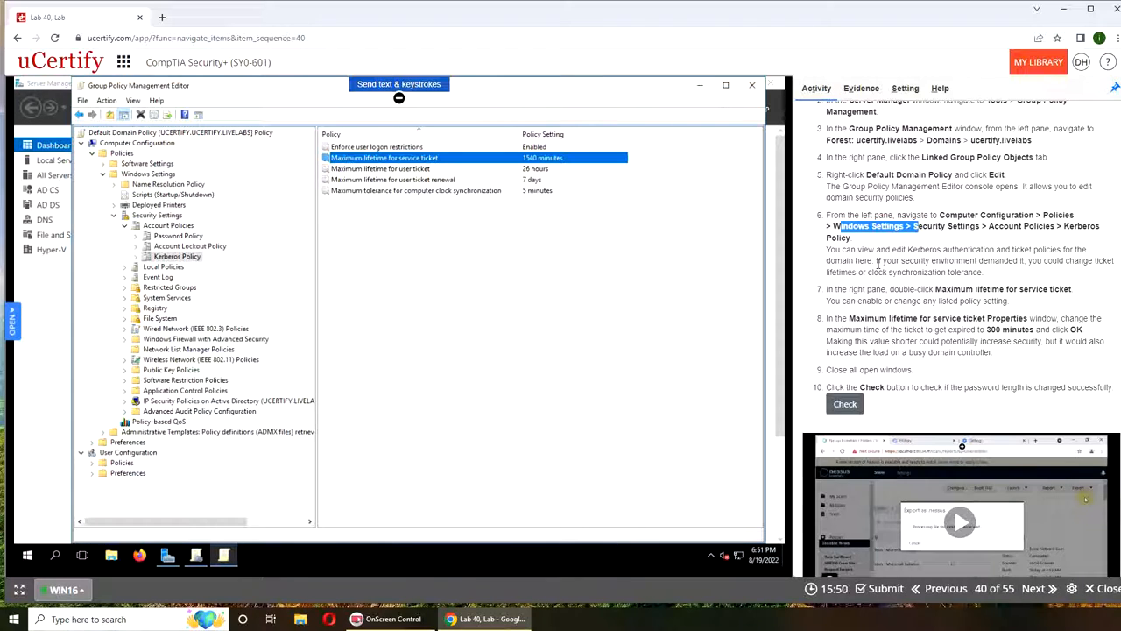
mouse_move(664, 236)
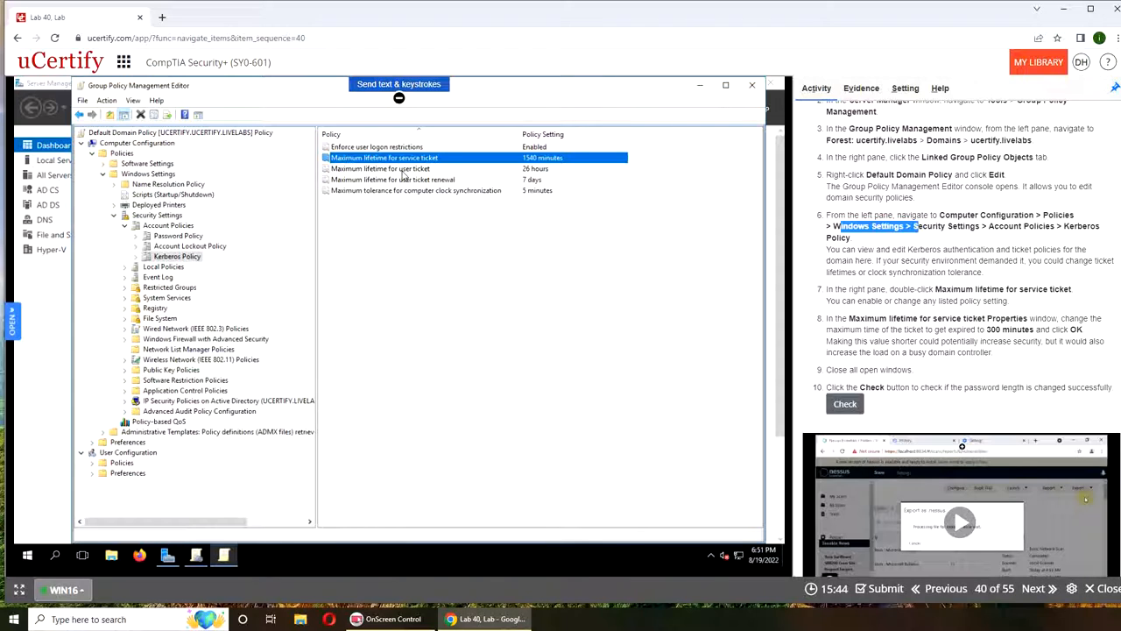
left_click(380, 168)
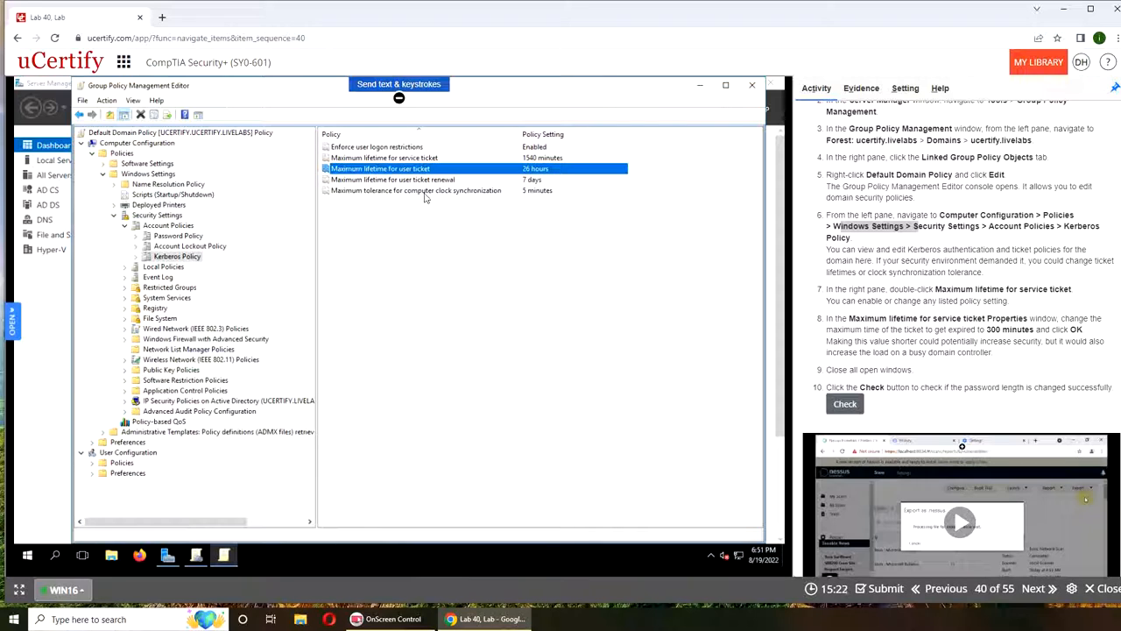
left_click(393, 180)
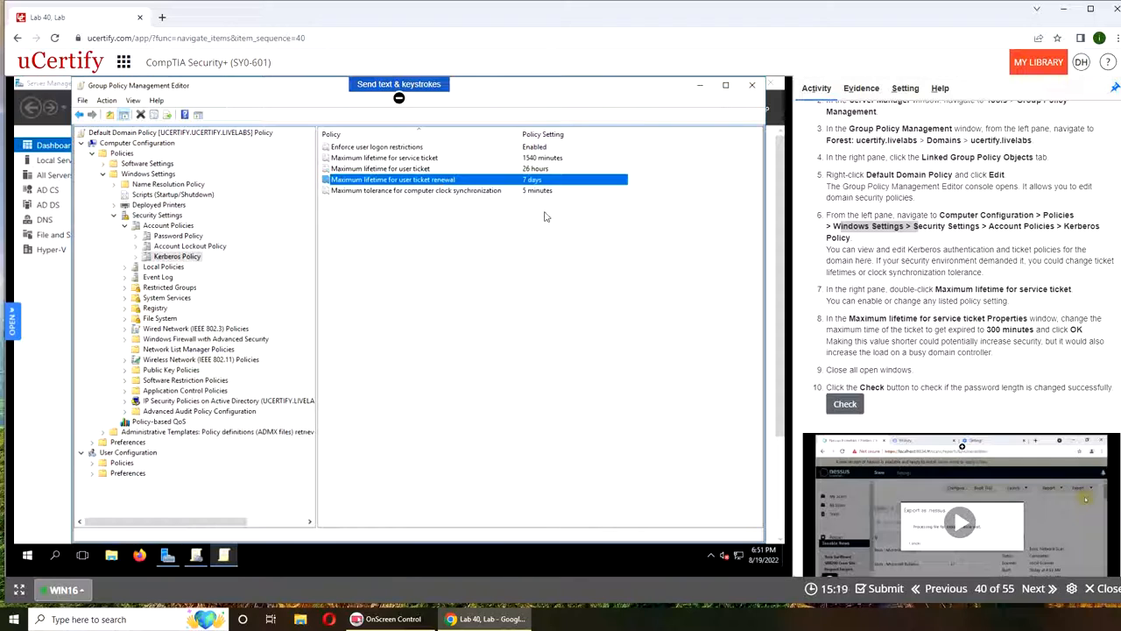
mouse_move(550, 267)
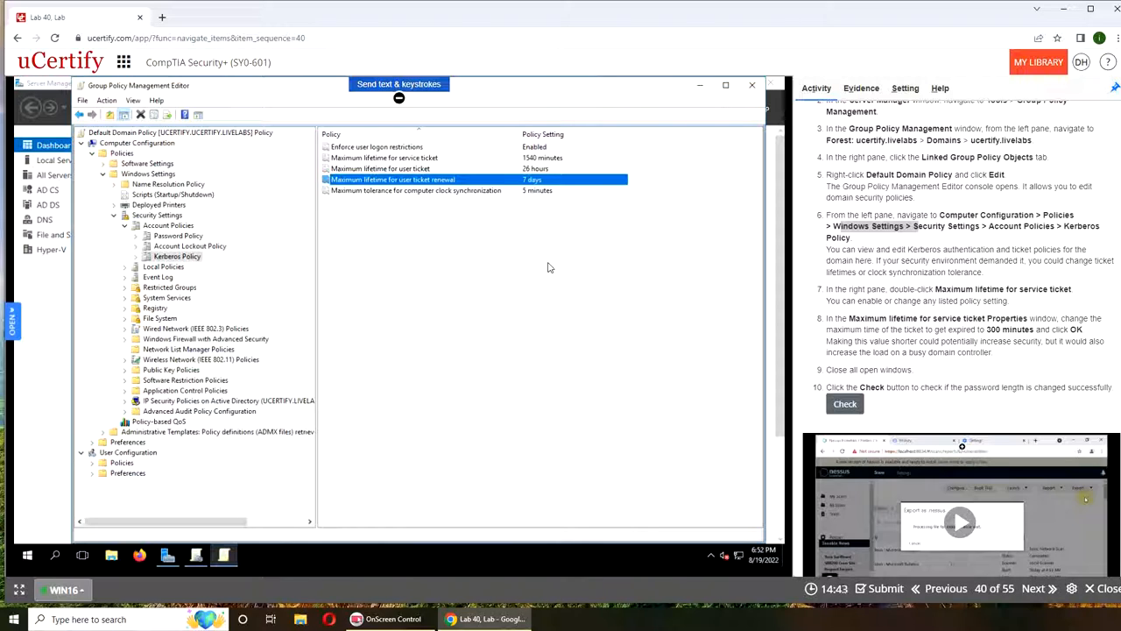
mouse_move(543, 267)
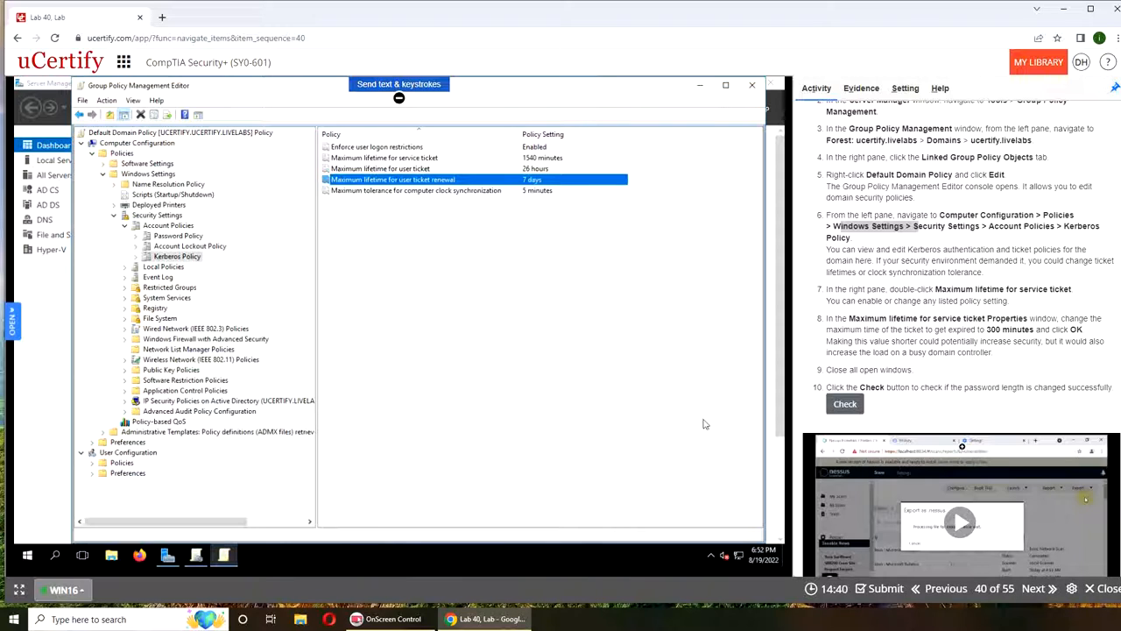
mouse_move(699, 376)
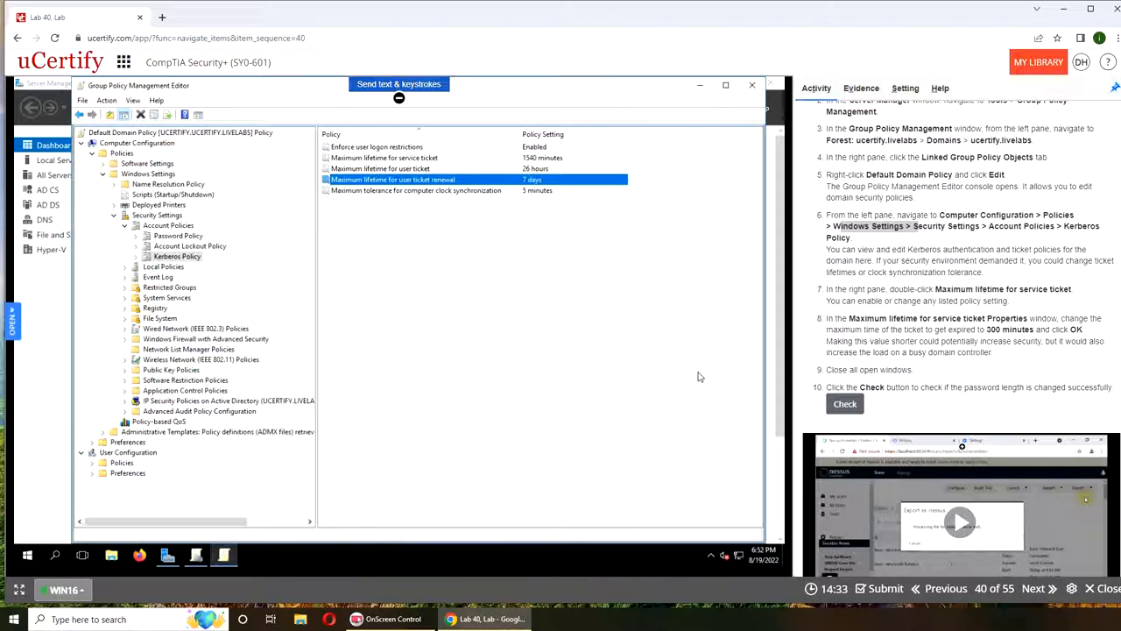
mouse_move(585, 265)
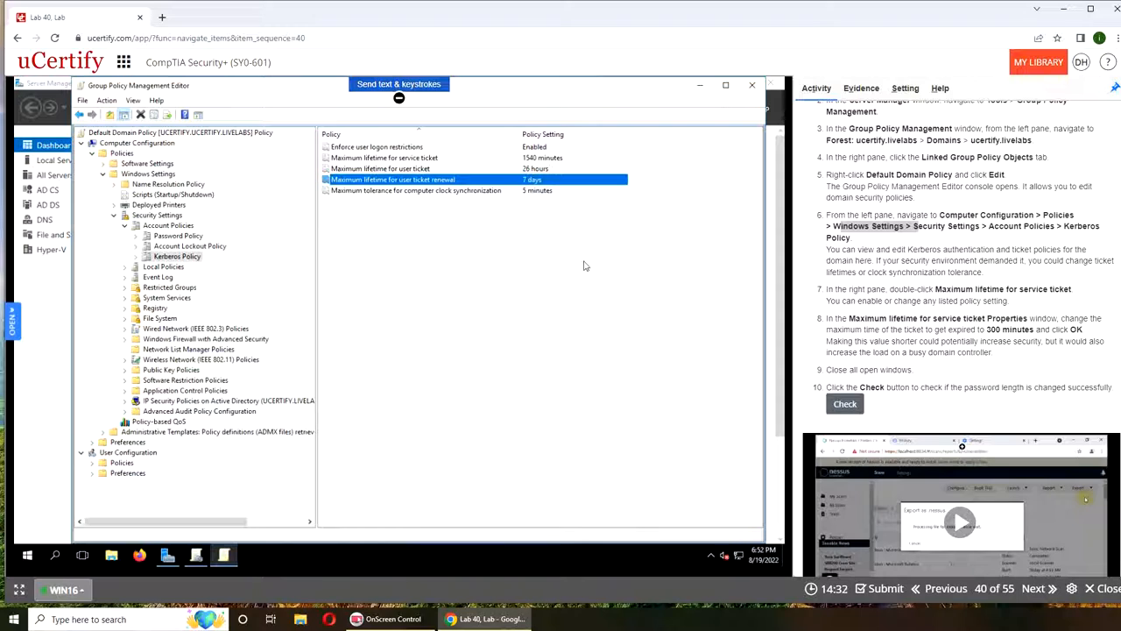
mouse_move(618, 303)
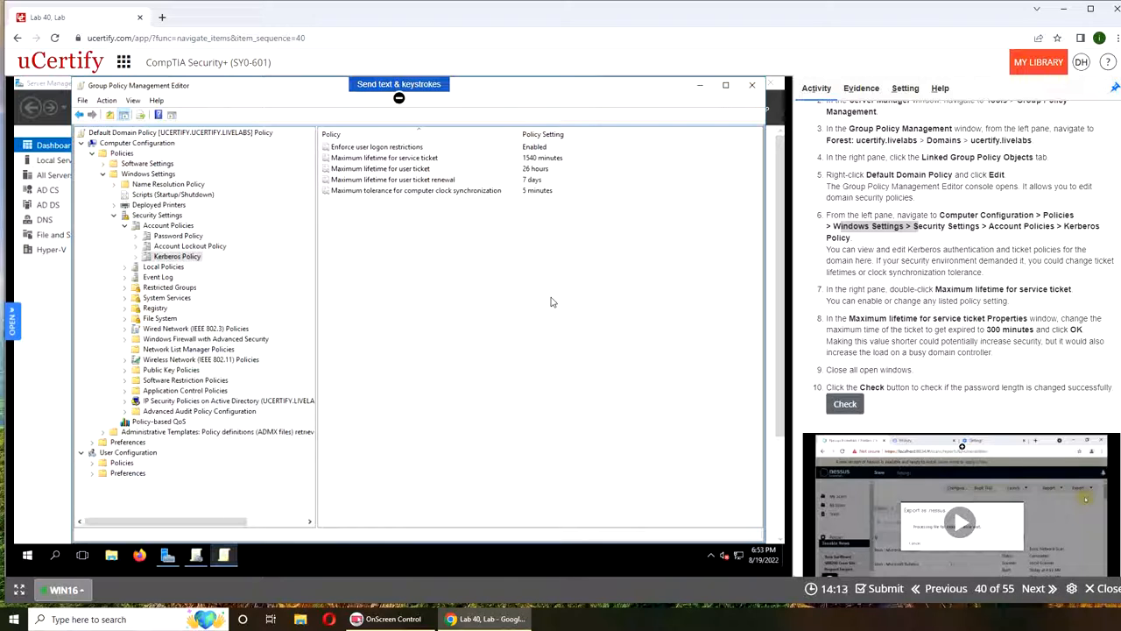
mouse_move(581, 260)
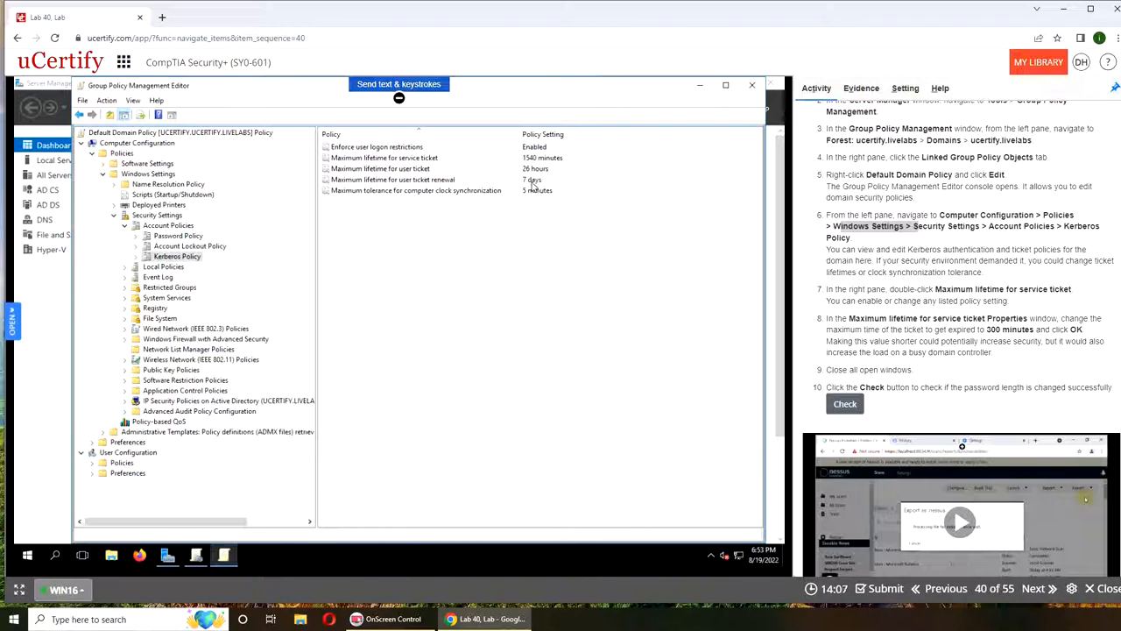
mouse_move(352, 228)
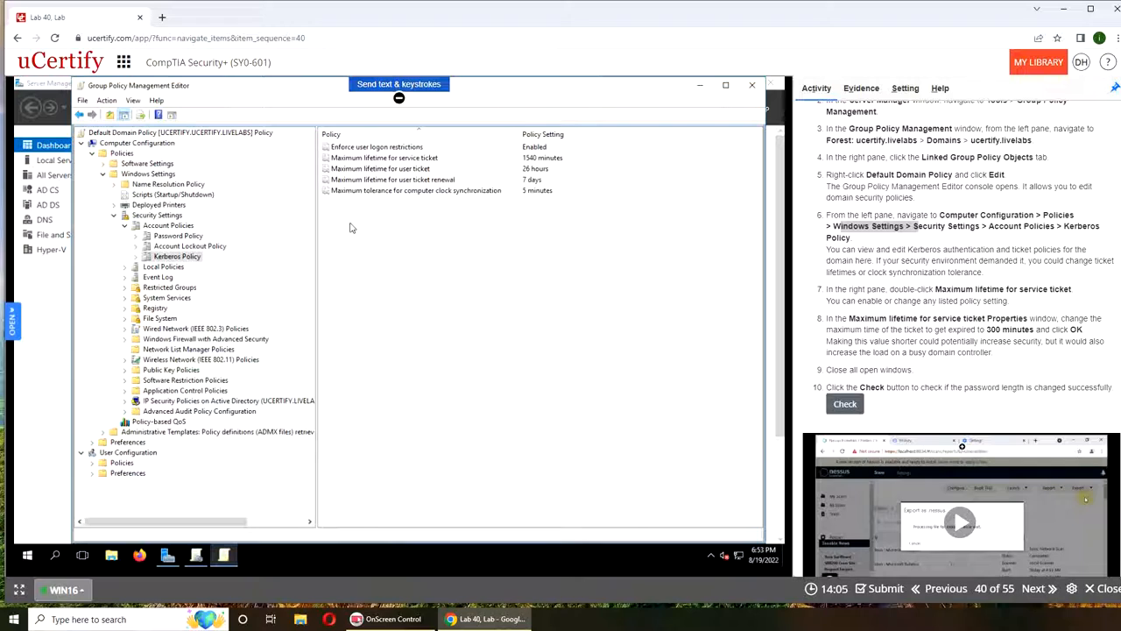
mouse_move(374, 205)
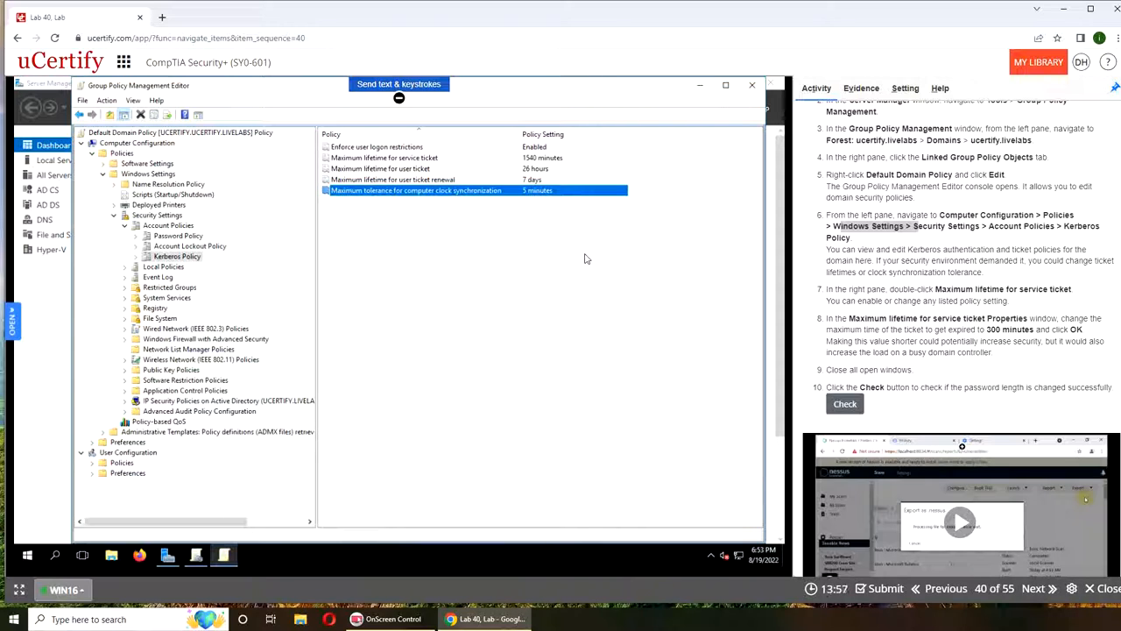
mouse_move(595, 241)
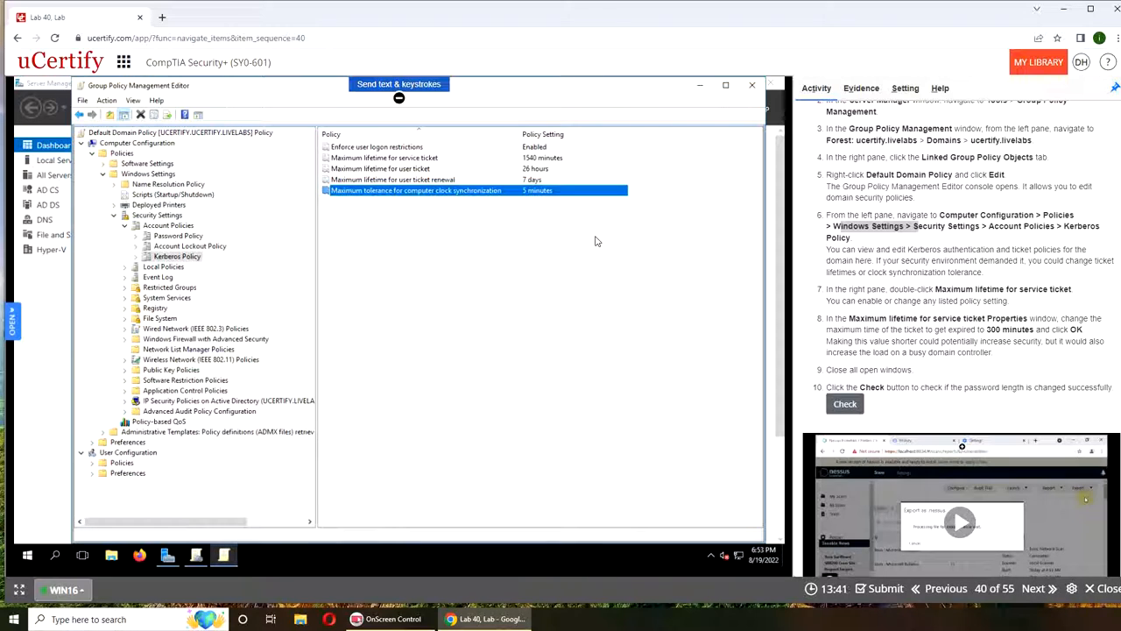
mouse_move(558, 264)
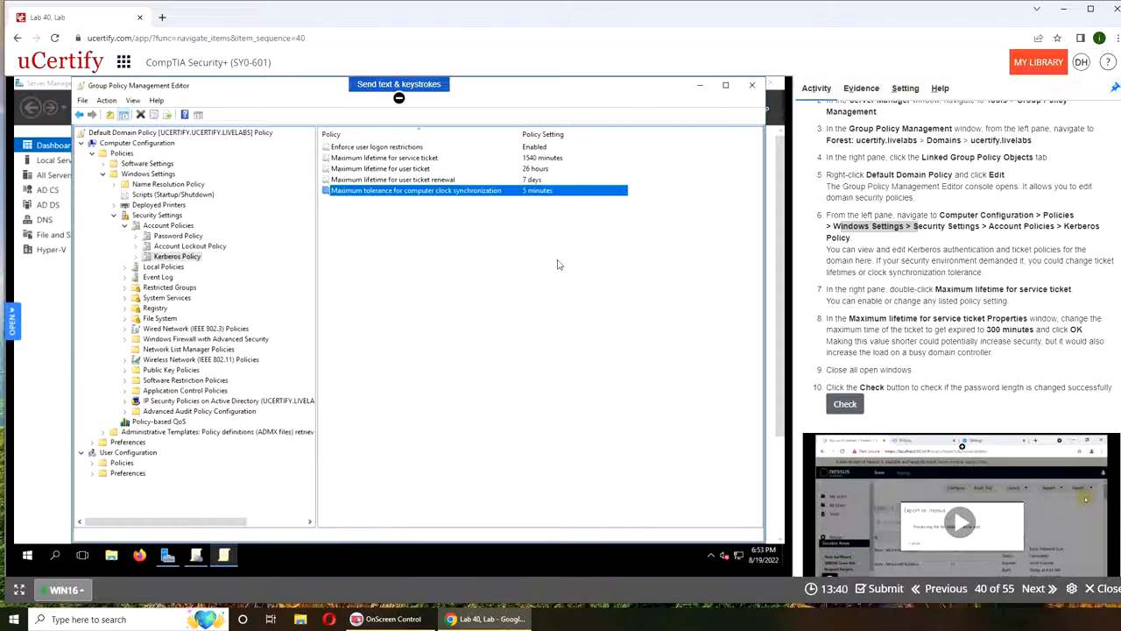
mouse_move(539, 280)
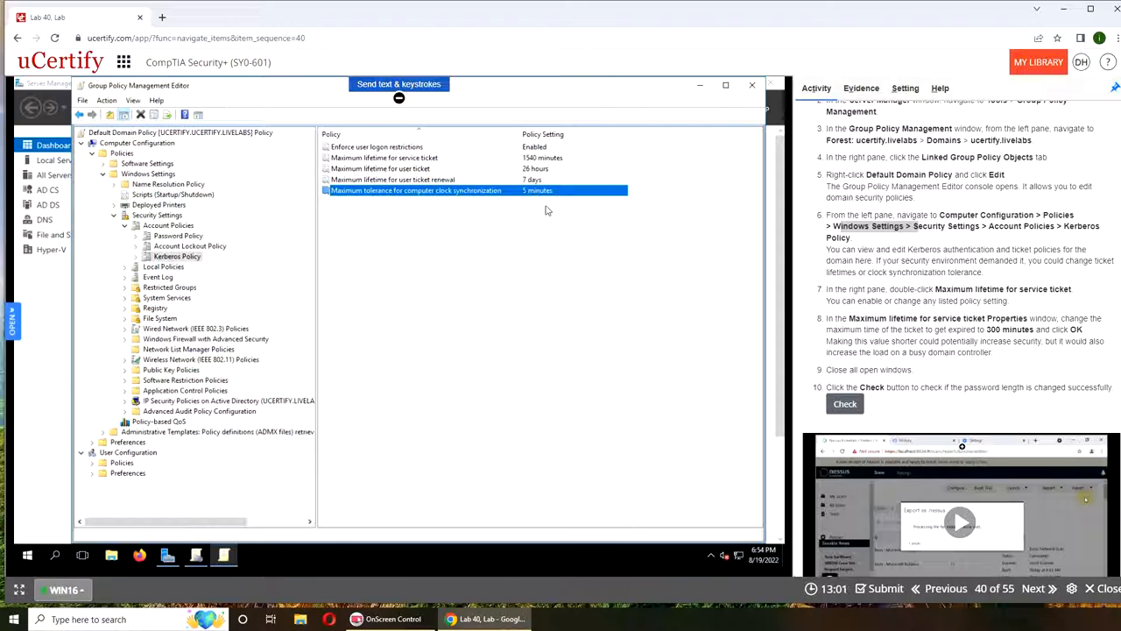
mouse_move(537, 210)
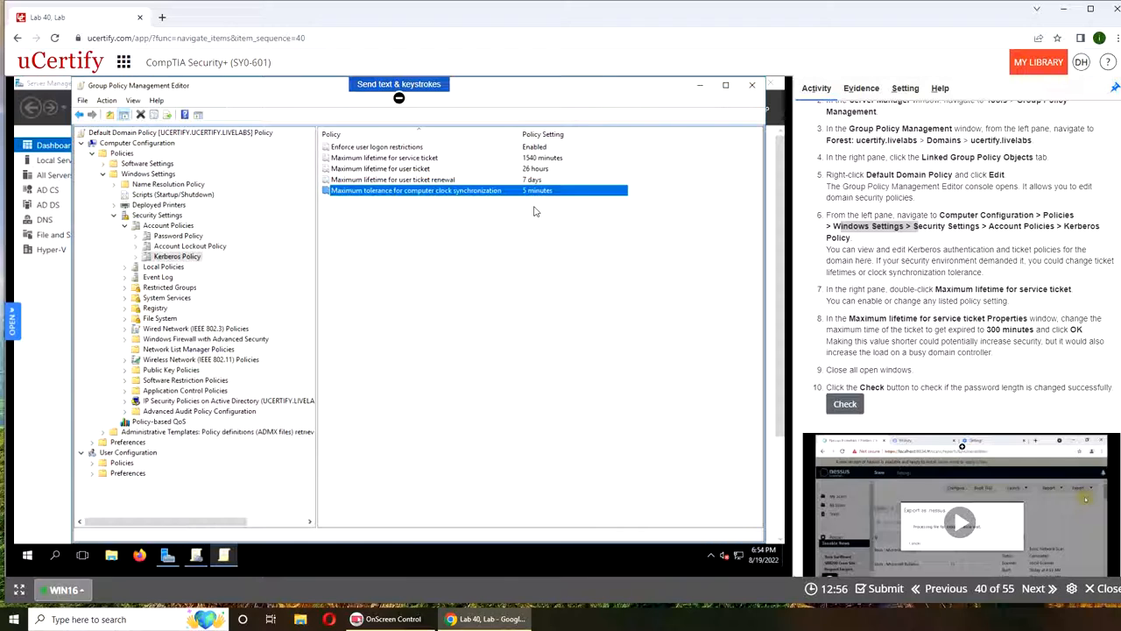
mouse_move(586, 274)
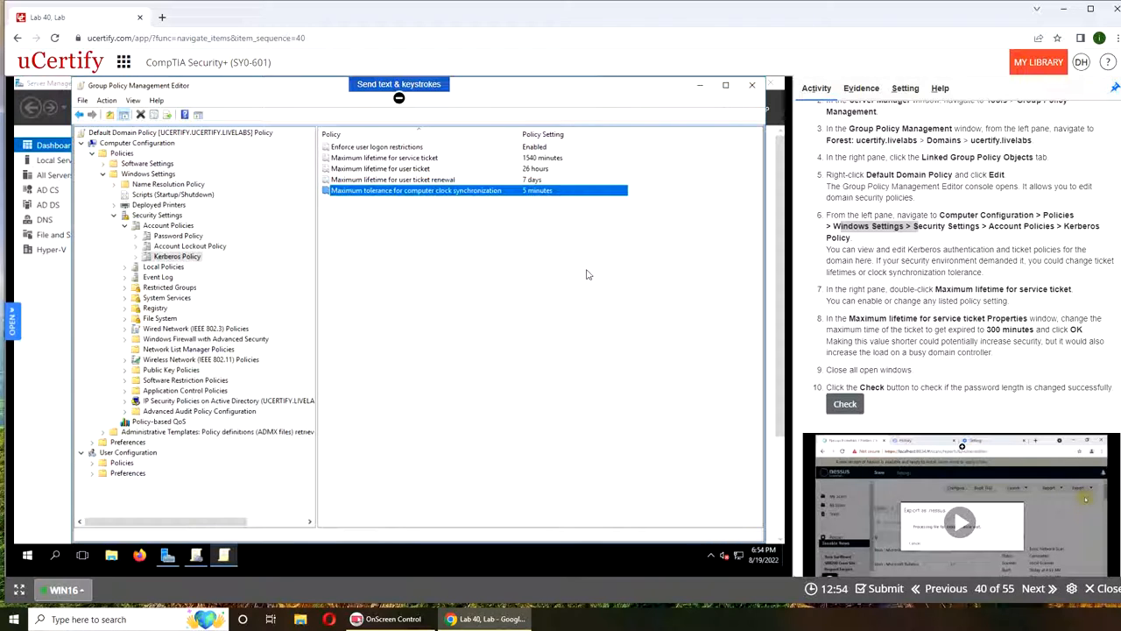
mouse_move(584, 267)
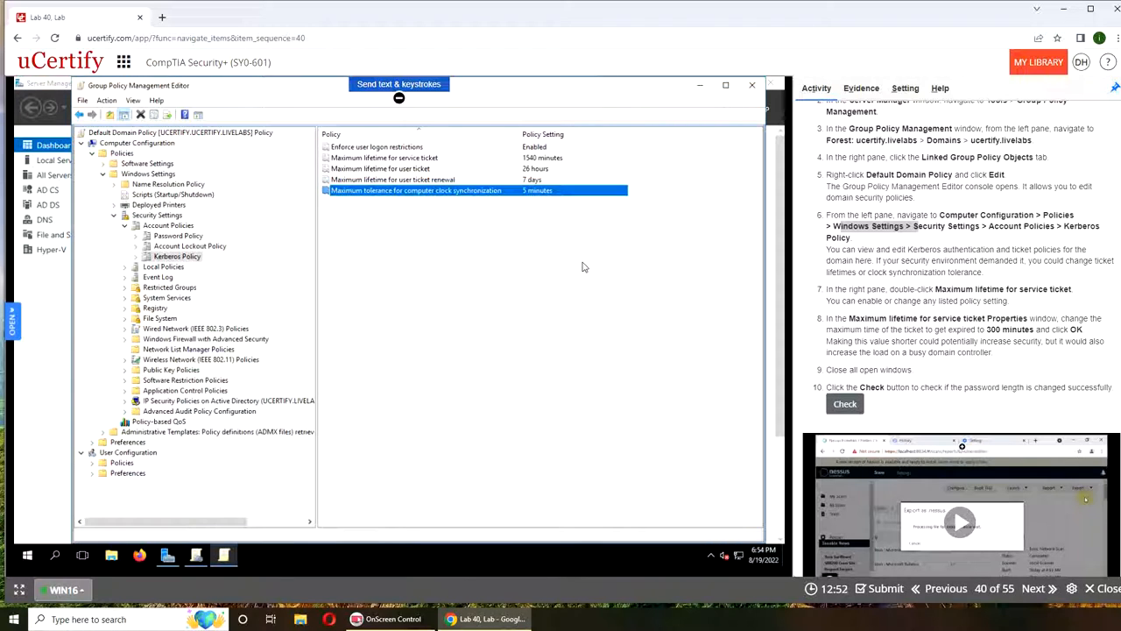
mouse_move(577, 276)
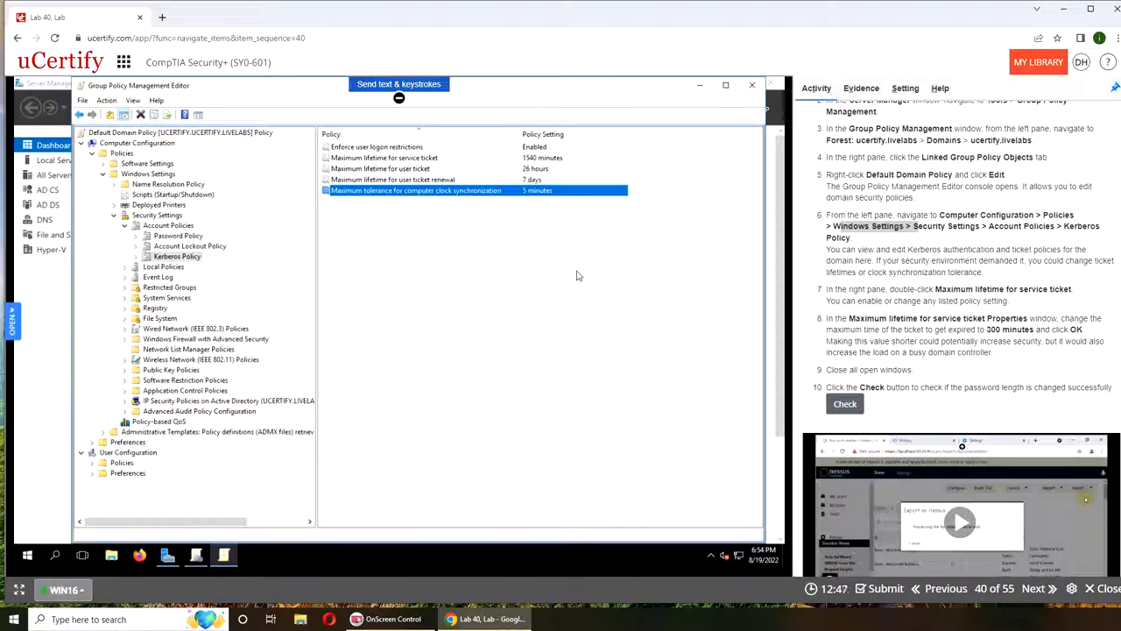
mouse_move(701, 319)
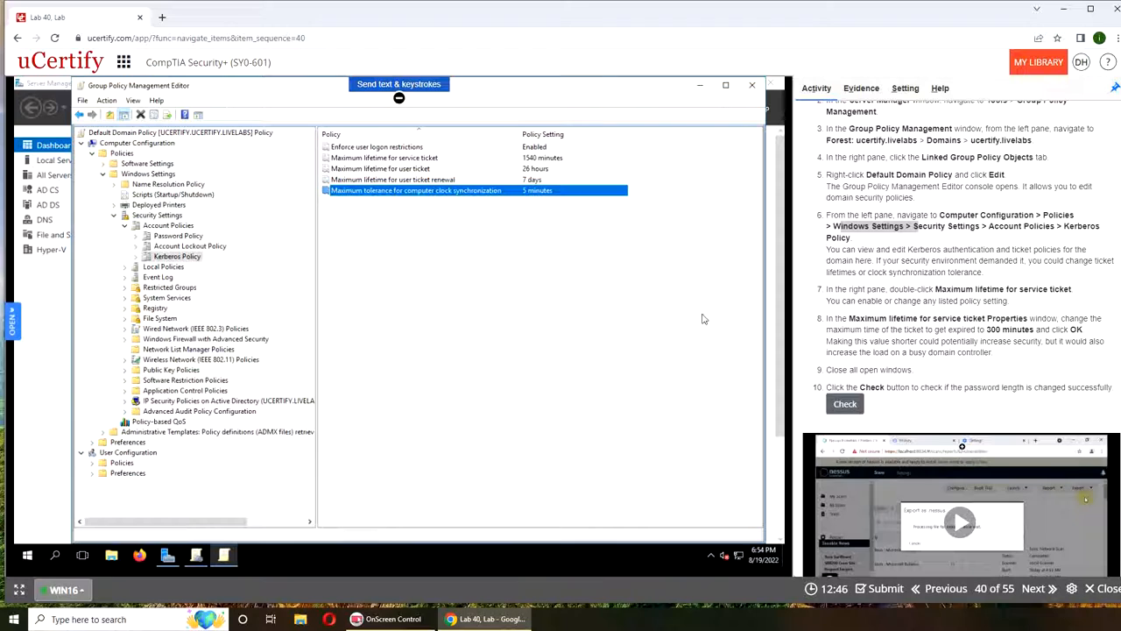
mouse_move(359, 159)
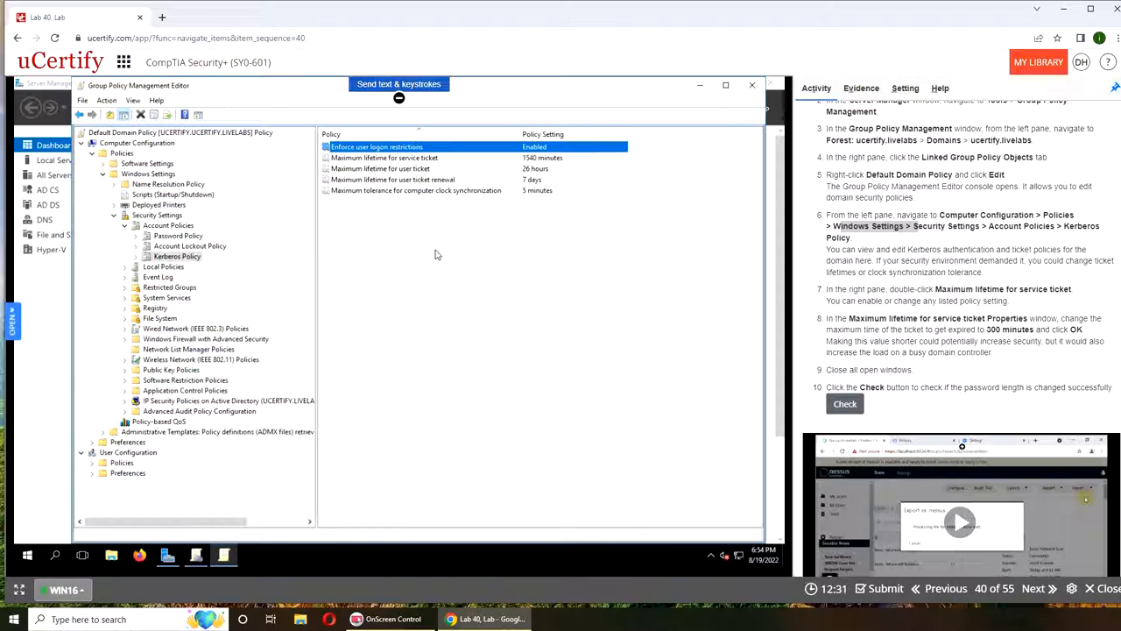
mouse_move(473, 362)
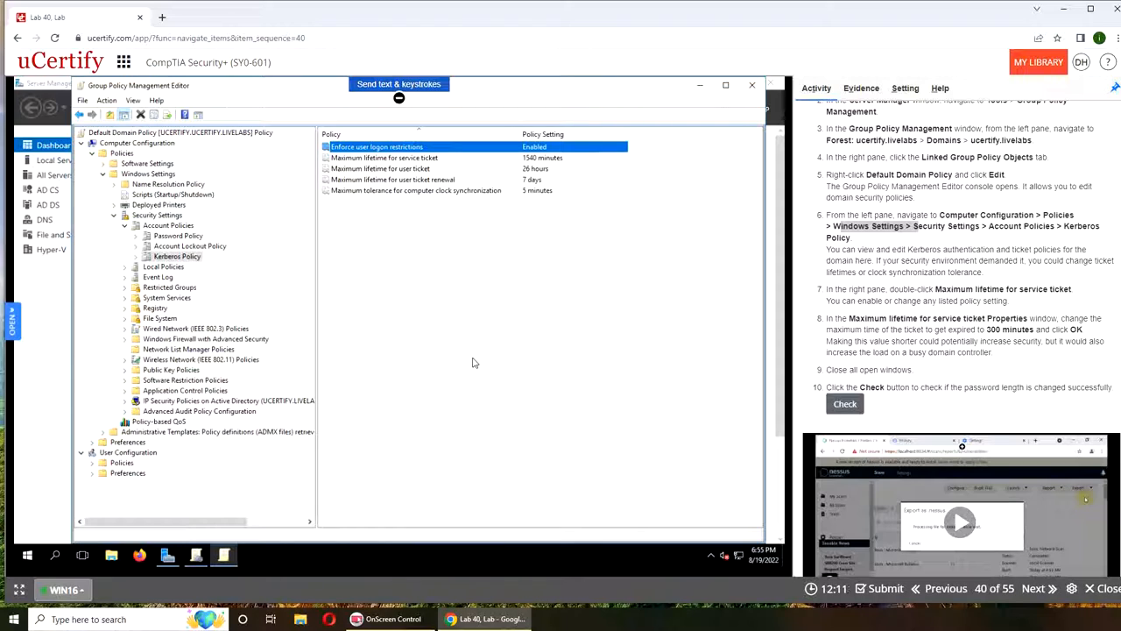
mouse_move(539, 259)
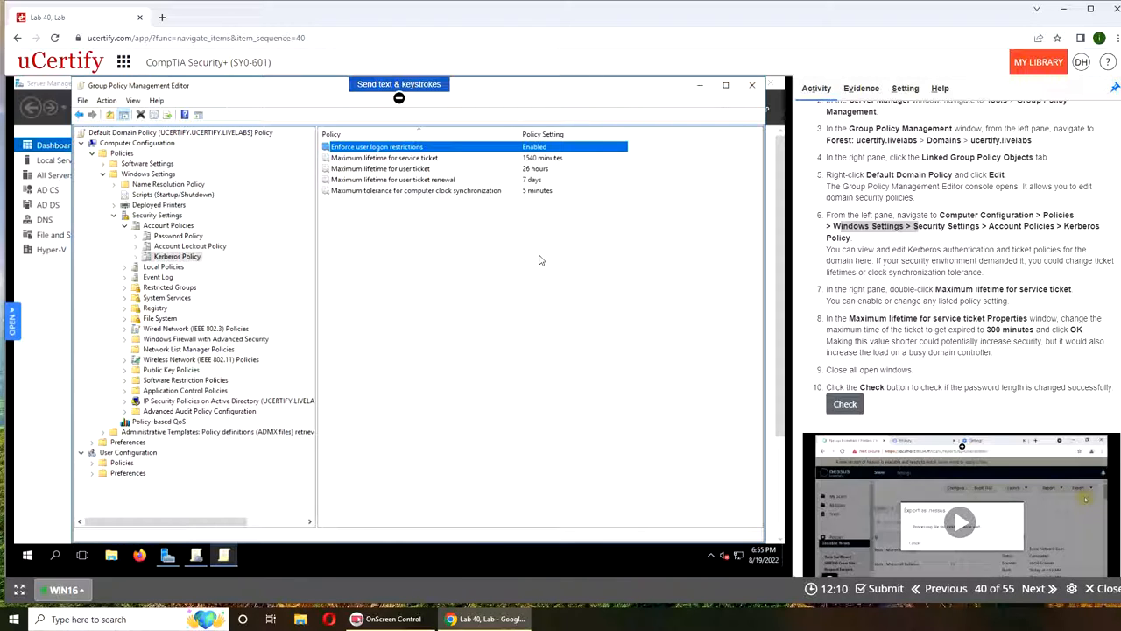
mouse_move(559, 303)
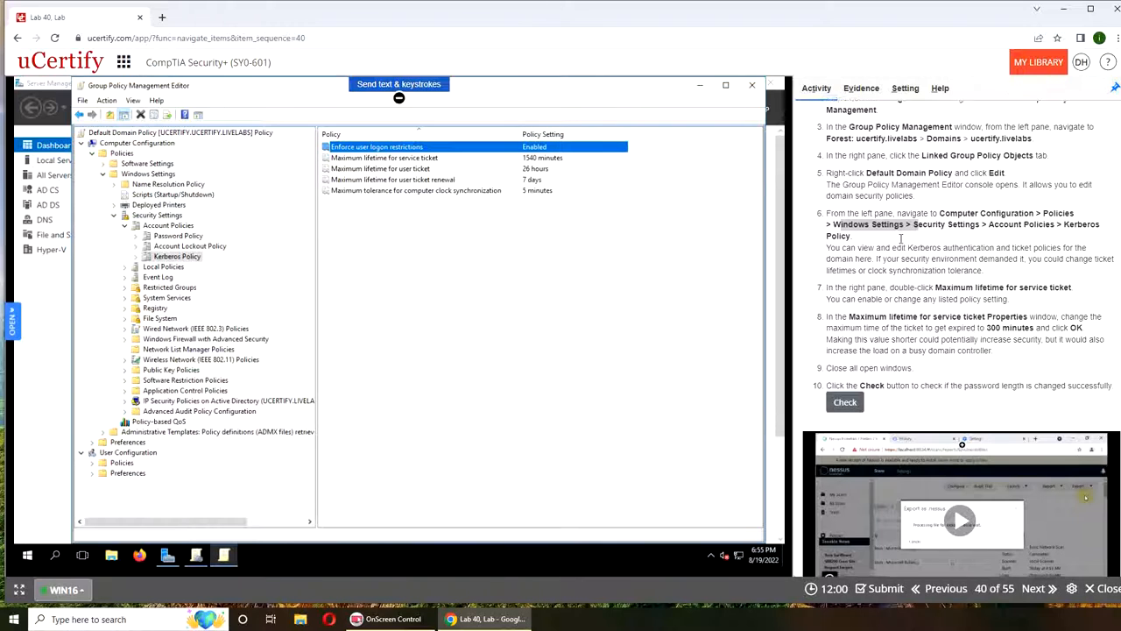
scroll("down", 3)
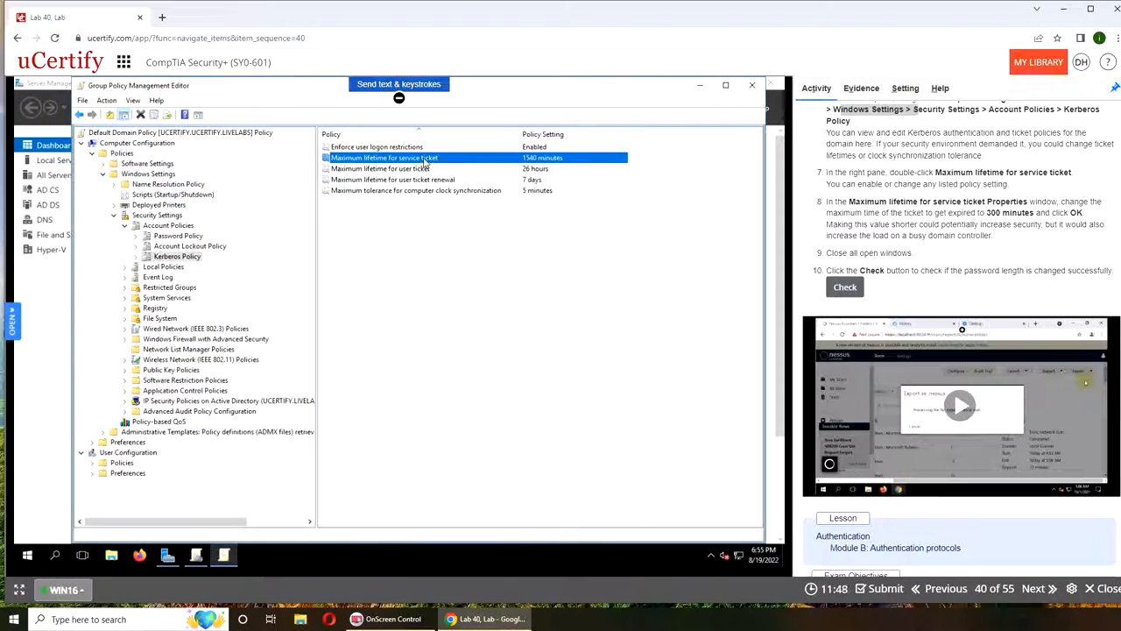
Change Maximum lifetime for service ticket to 300 minutes and confirm
double_click(383, 158)
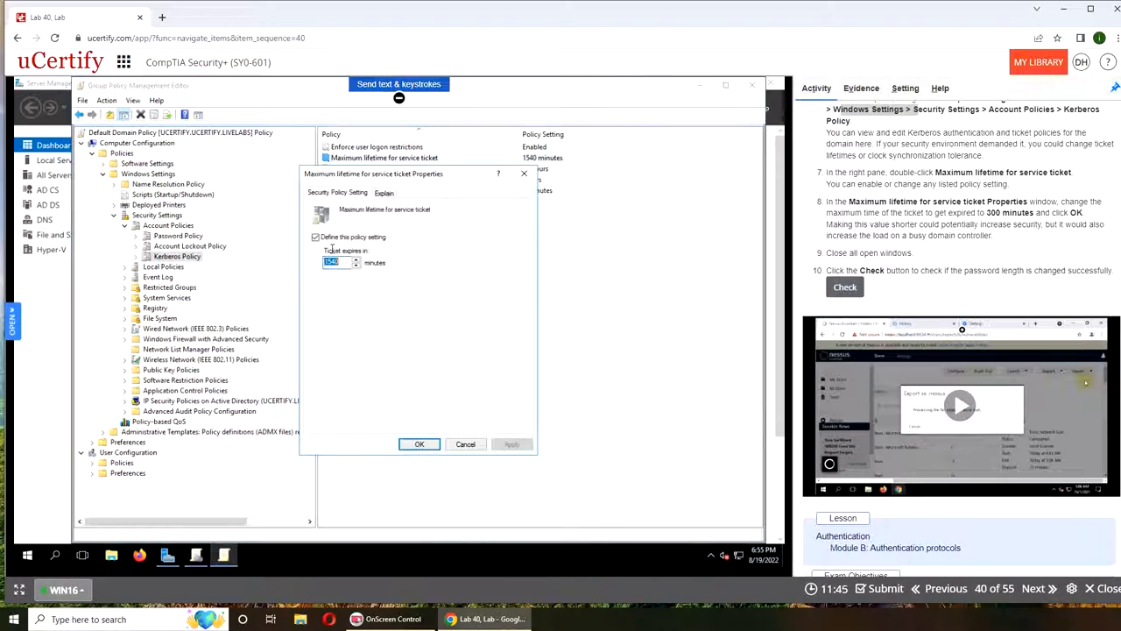
type("300")
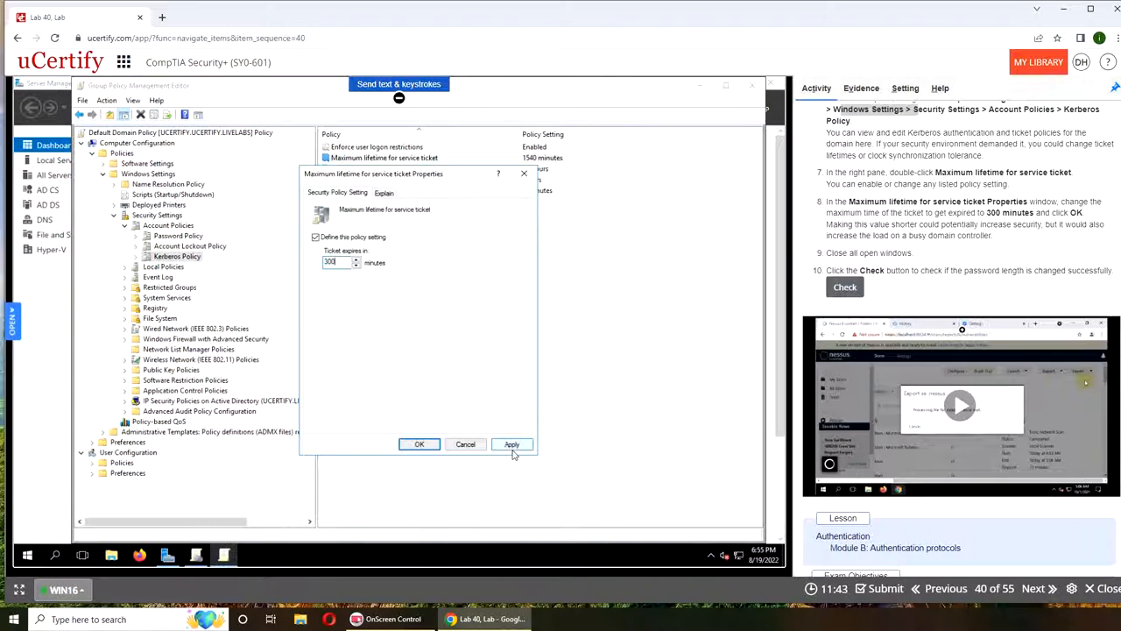
left_click(418, 444)
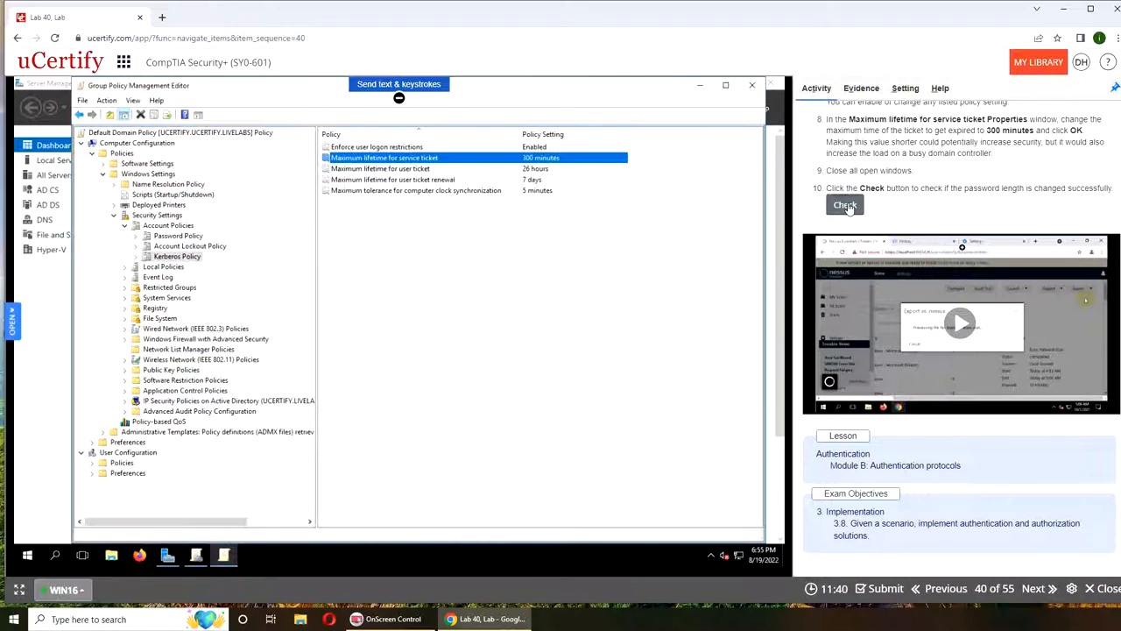
Check the lab, submit it for evaluation, and view the Correct grade
left_click(844, 205)
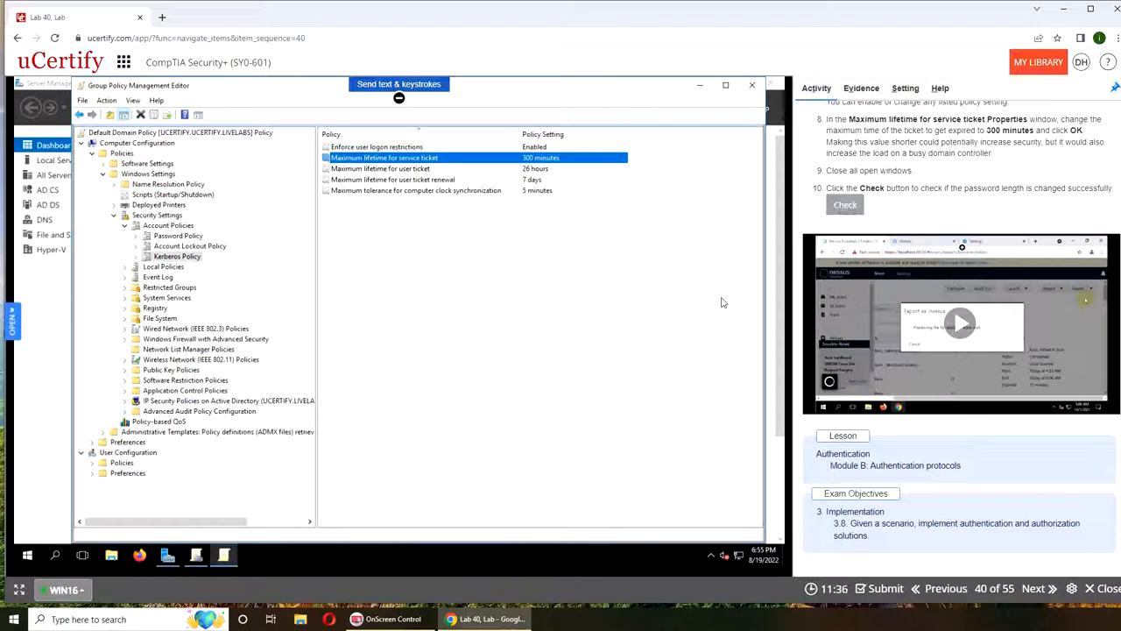
left_click(844, 204)
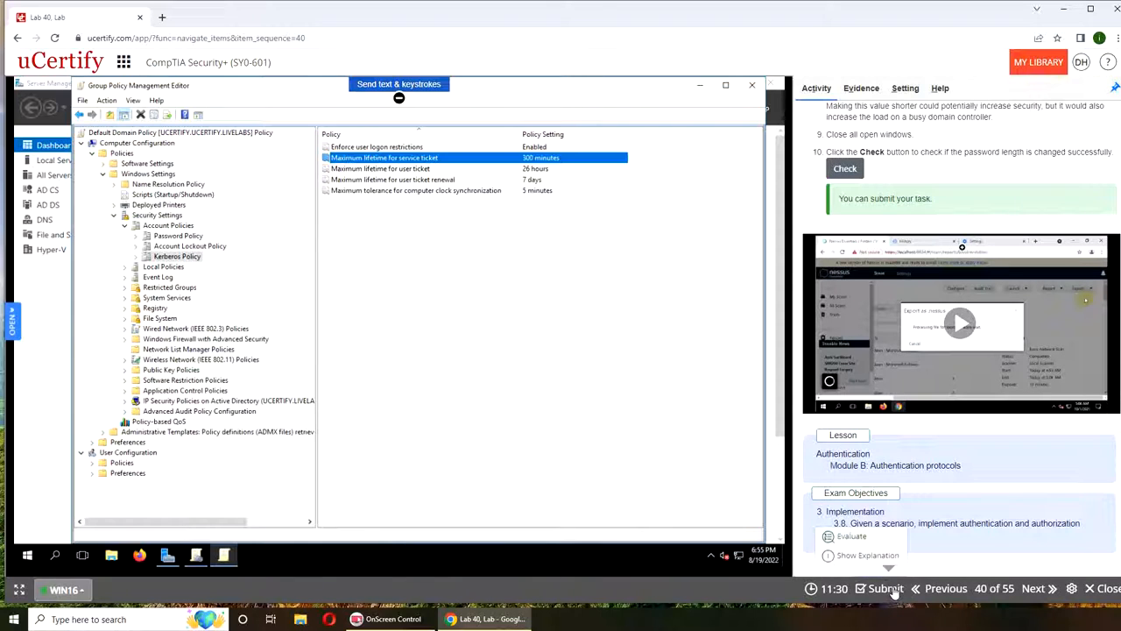
left_click(884, 587)
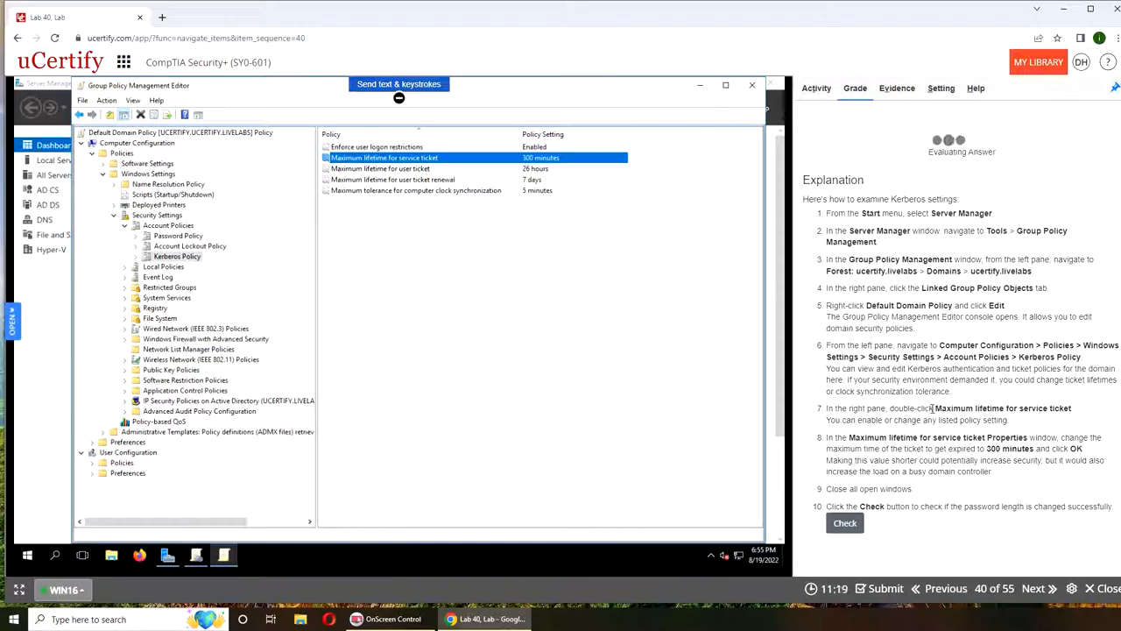
left_click(845, 522)
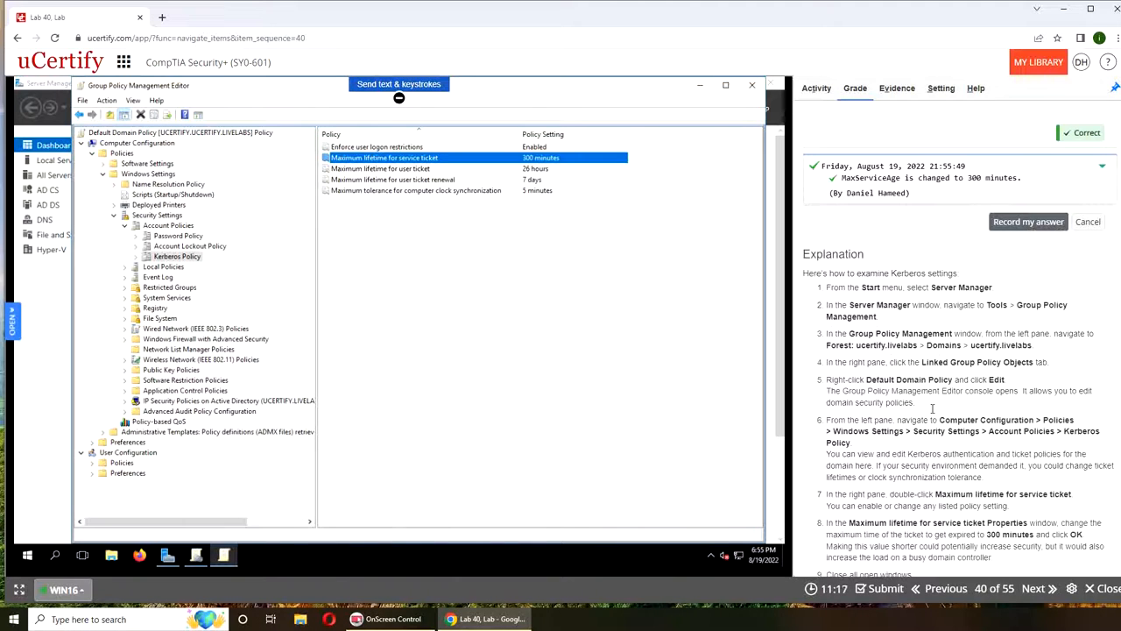